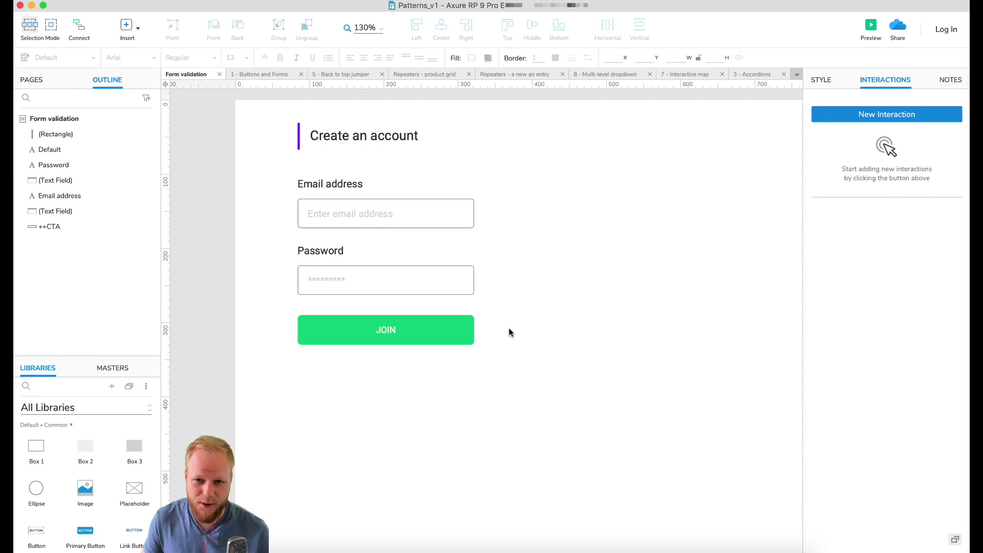
# - Select the JOIN button (++CTA) to review its mouseover, mousedown and disabled styles
pyautogui.click(386, 330)
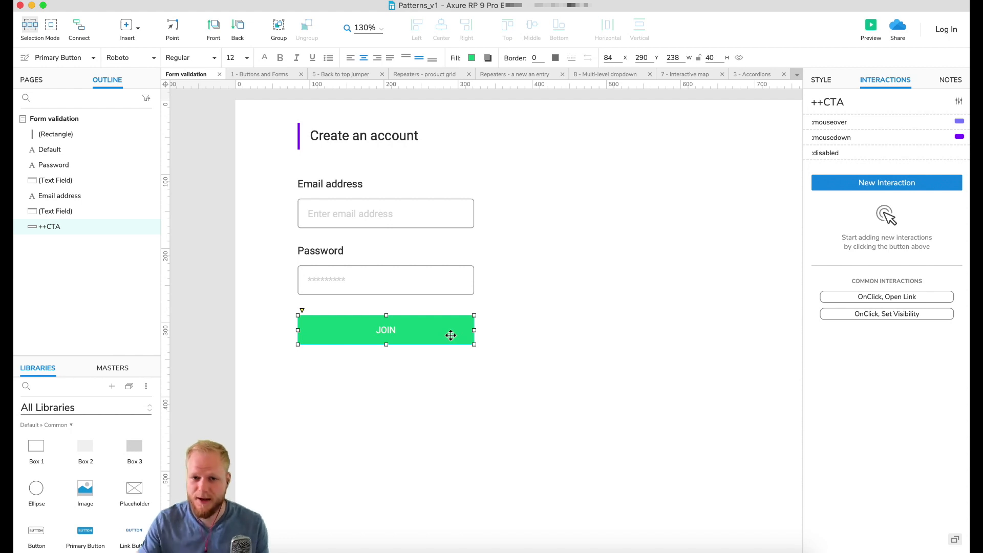
pyautogui.moveTo(501, 342)
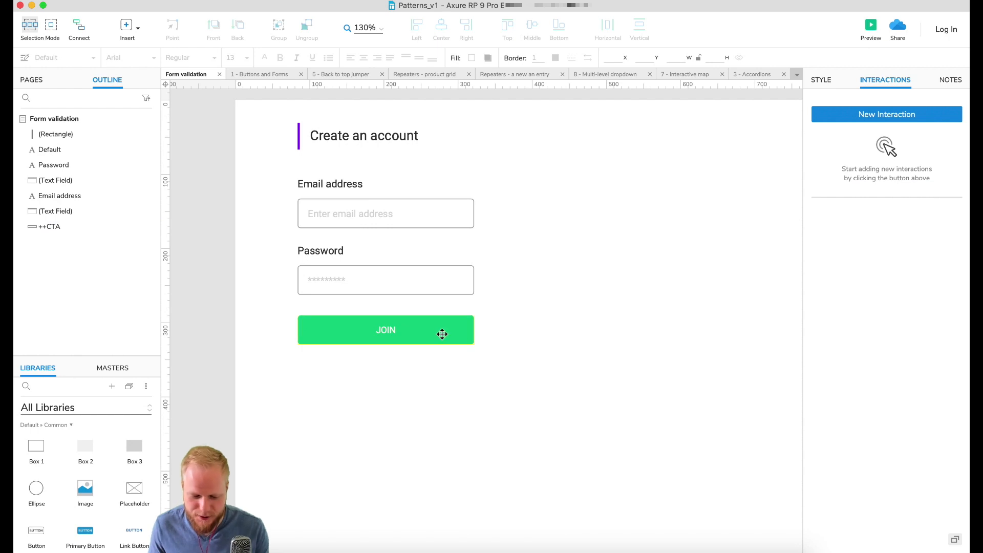
pyautogui.click(386, 330)
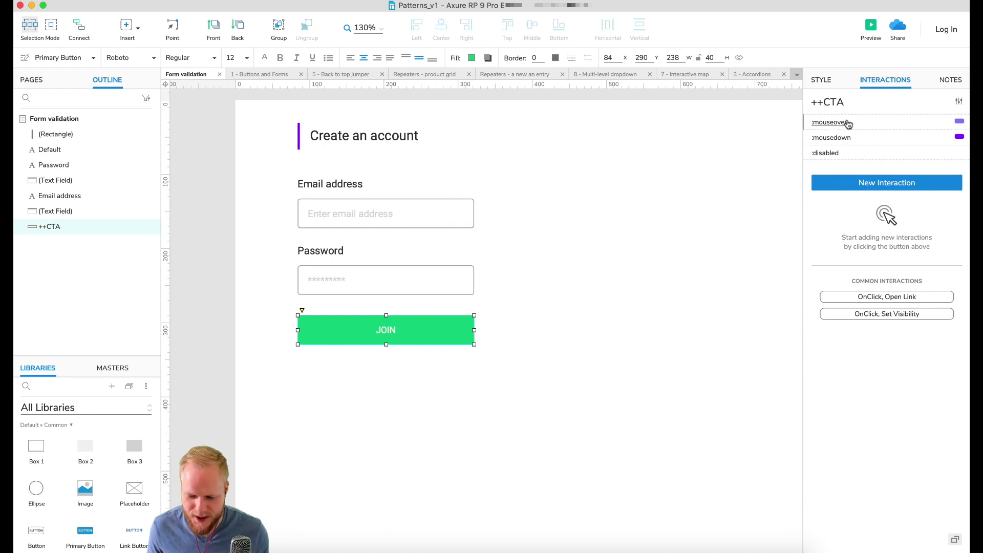
pyautogui.moveTo(834, 137)
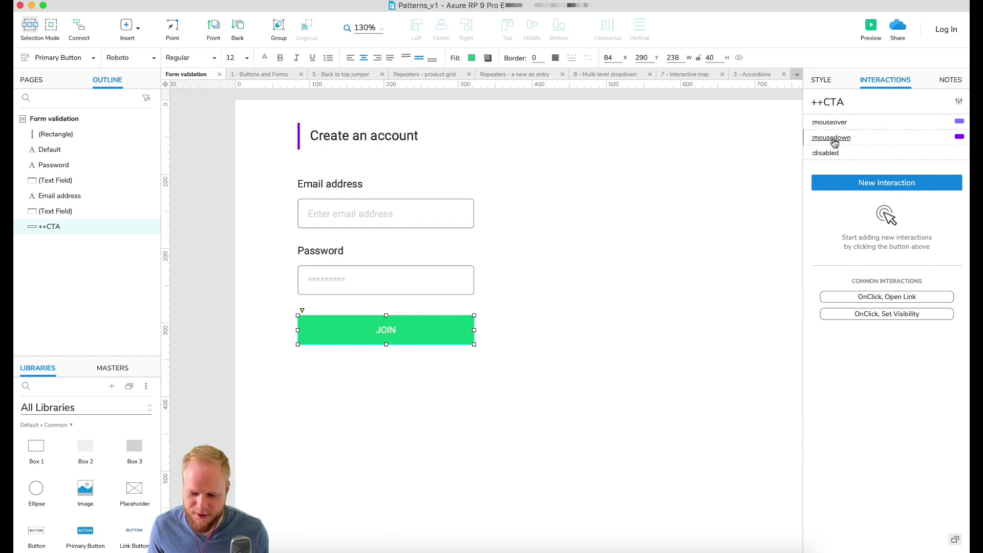
pyautogui.moveTo(828, 152)
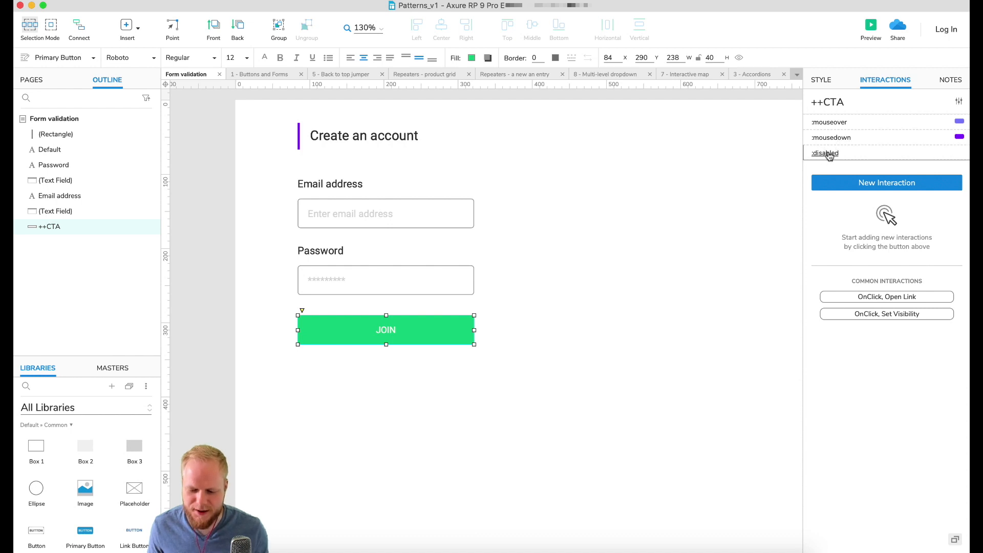
pyautogui.moveTo(827, 142)
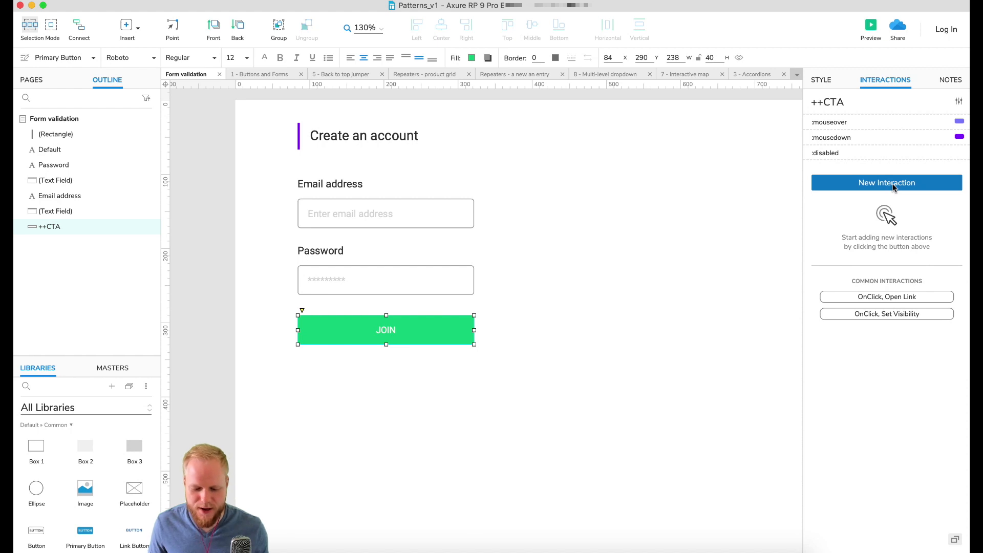
pyautogui.click(886, 182)
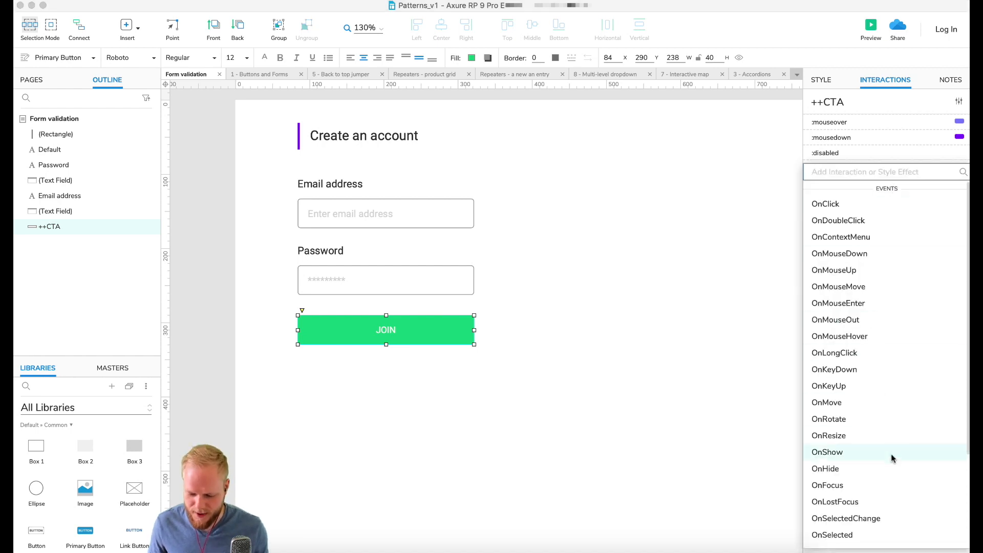
pyautogui.scroll(-3)
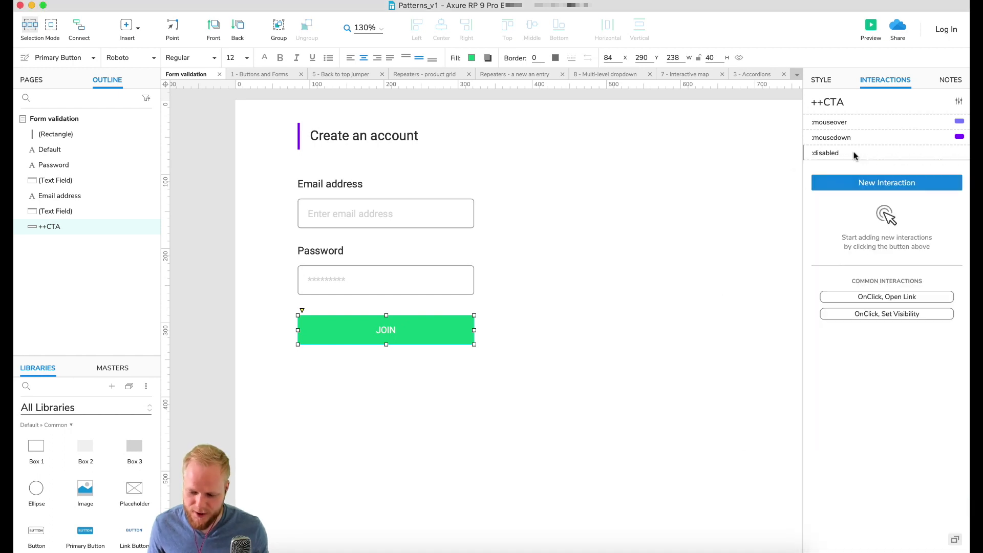
# - Give the JOIN button's :disabled style a pale green fill colour
pyautogui.click(825, 152)
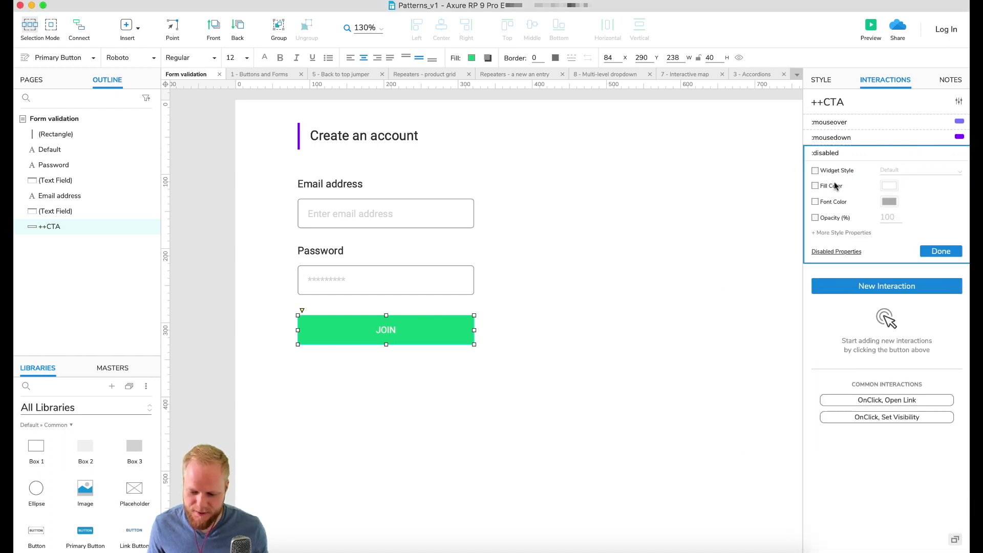
pyautogui.click(817, 185)
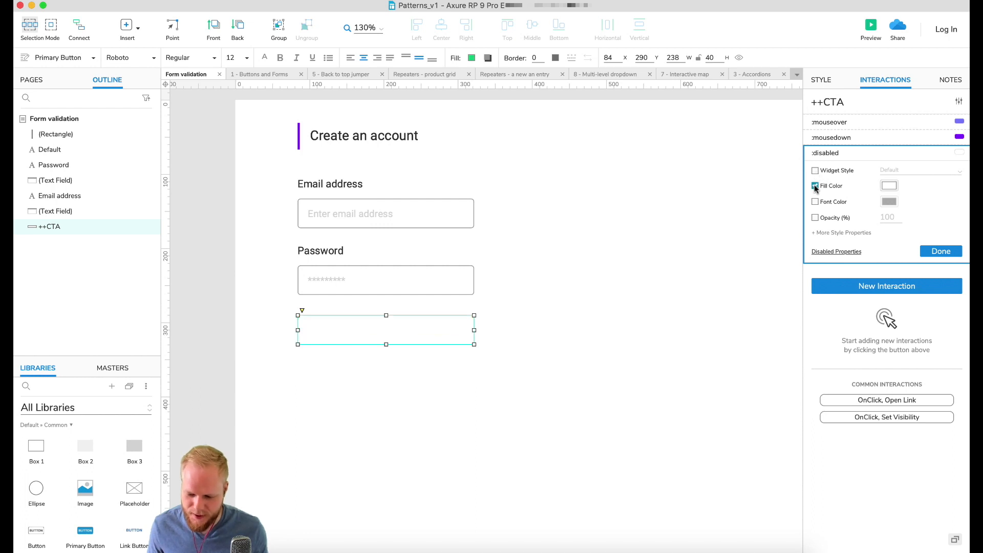
pyautogui.click(815, 185)
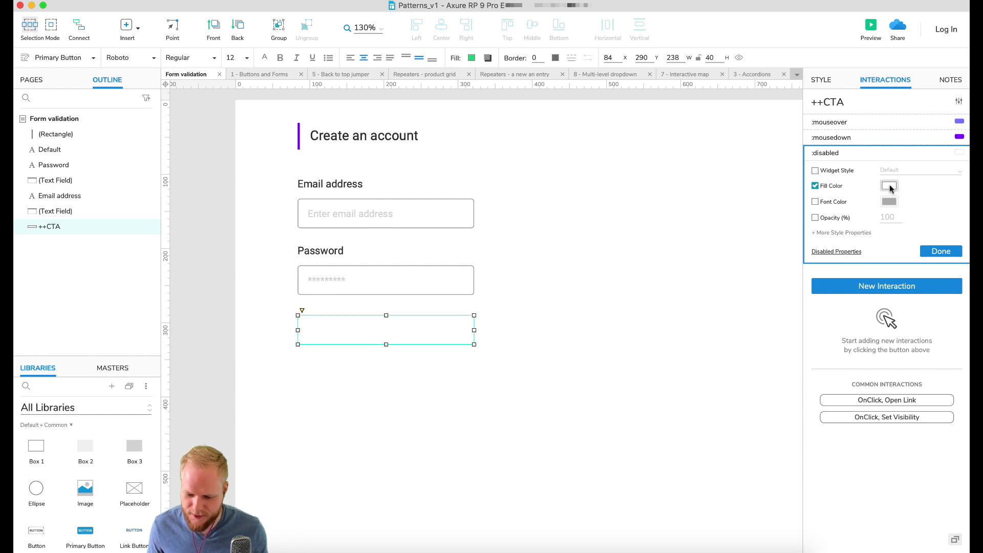
pyautogui.click(889, 186)
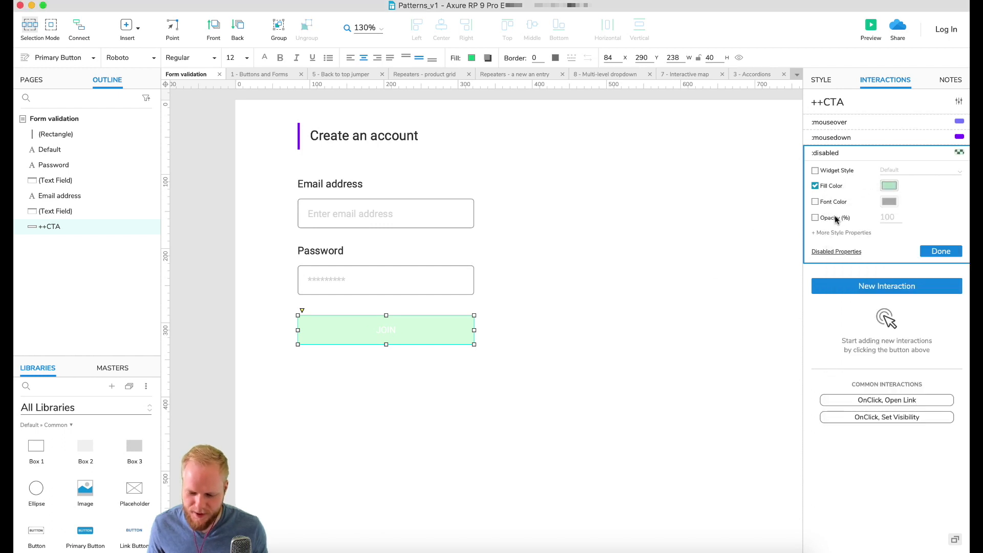
pyautogui.click(841, 232)
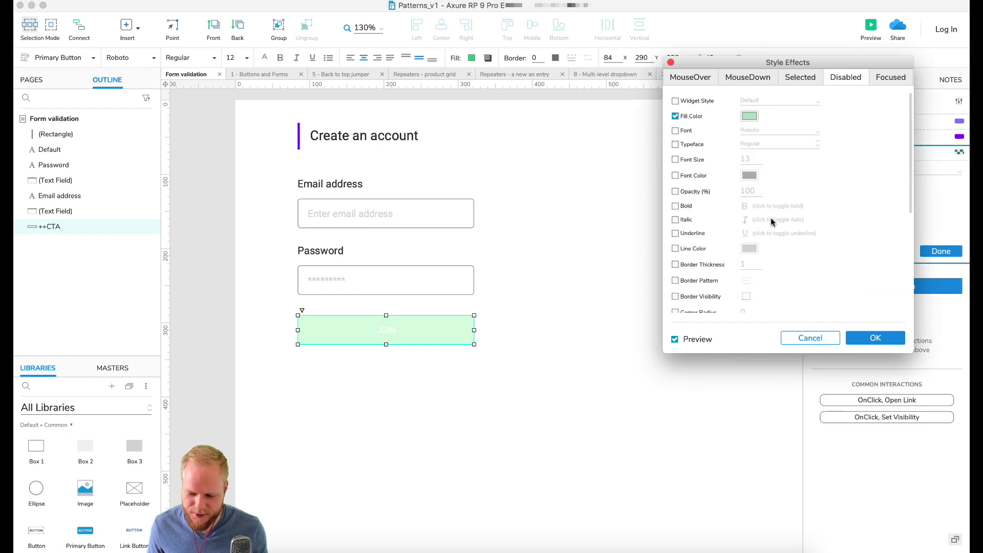
pyautogui.click(876, 337)
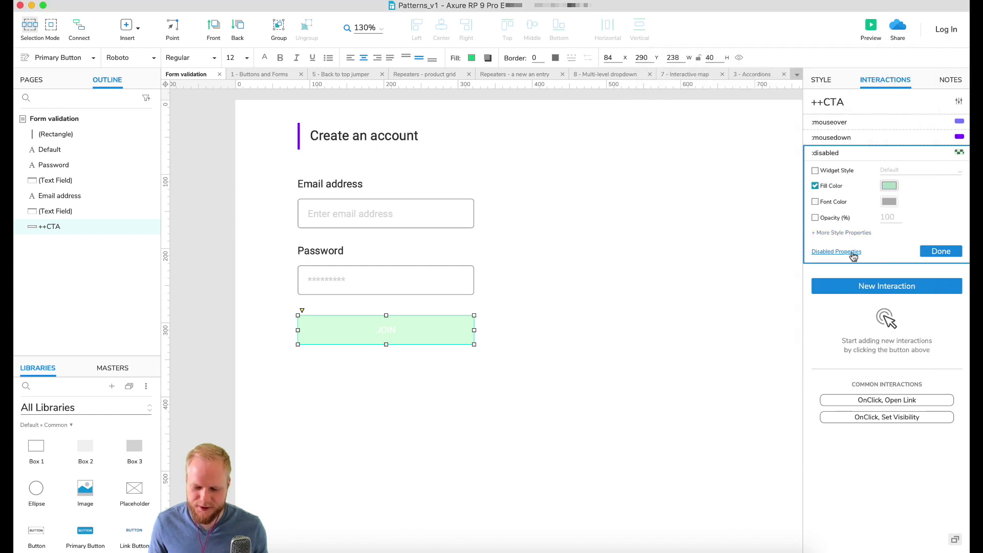
# - Mark the JOIN button as Disabled in its properties and finish the style edit
pyautogui.click(958, 101)
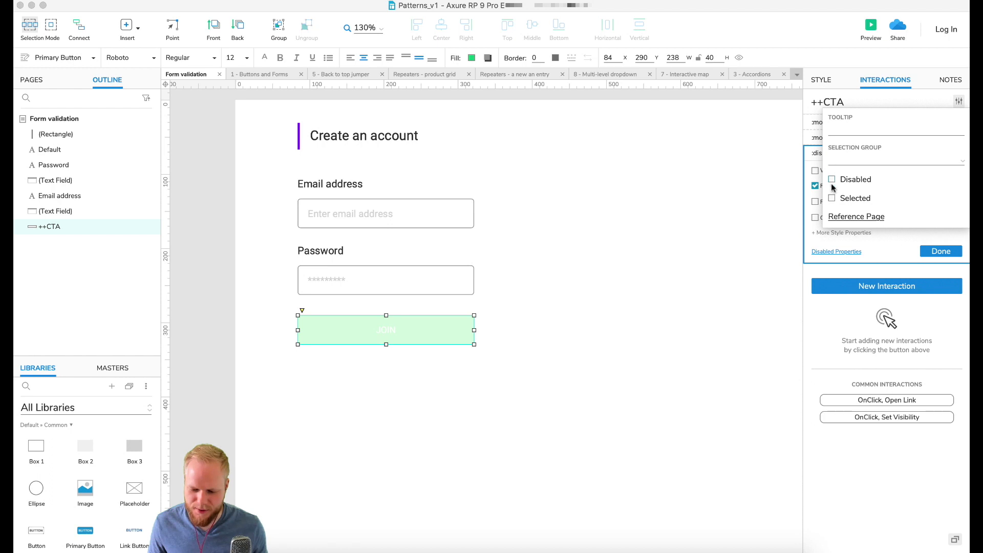
pyautogui.click(832, 178)
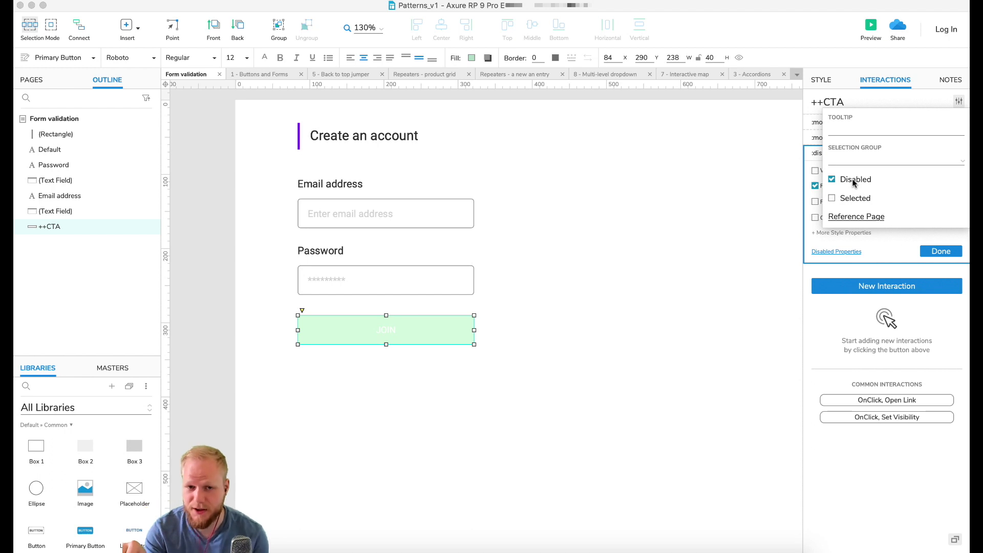
pyautogui.moveTo(914, 237)
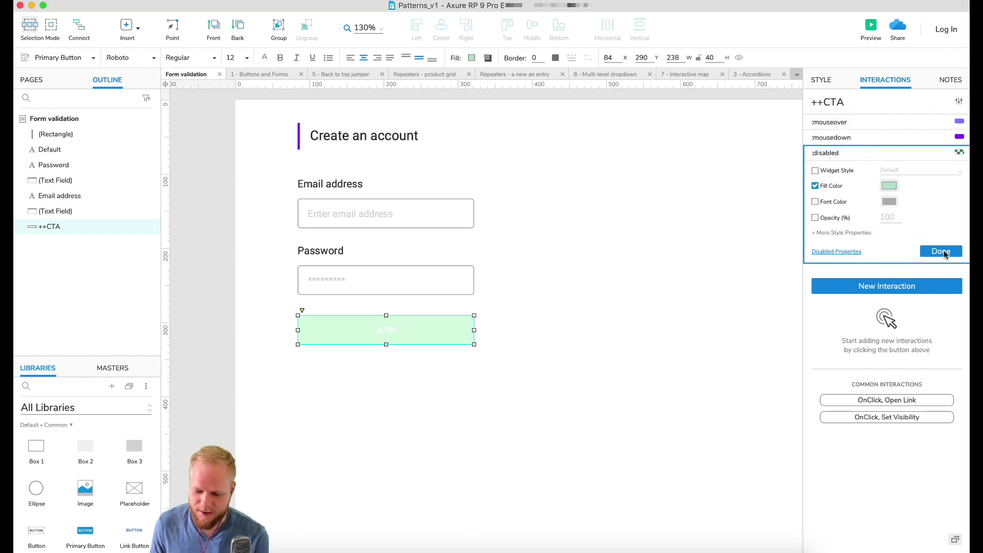
pyautogui.click(940, 252)
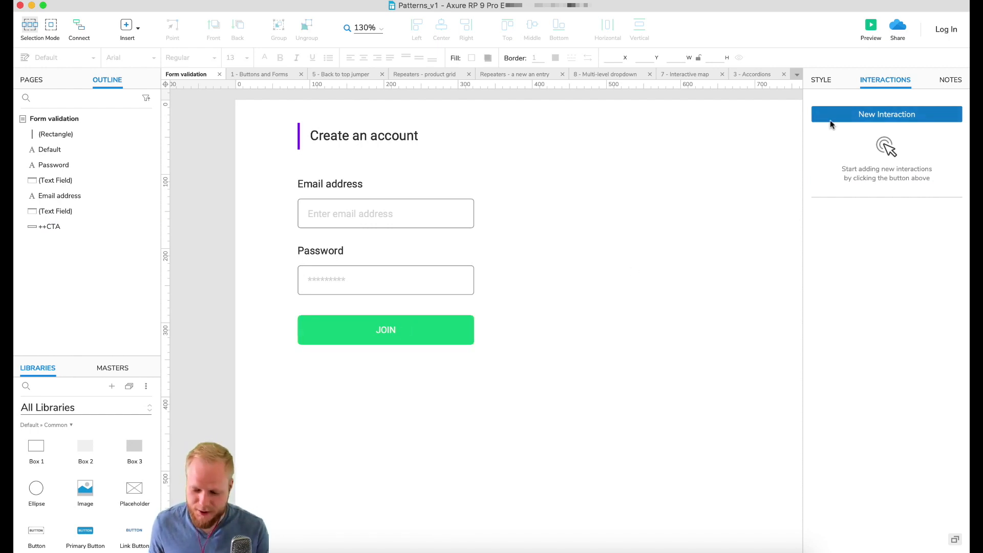
# - Add an OnPageLoad interaction that disables the ++CTA JOIN button
pyautogui.click(886, 114)
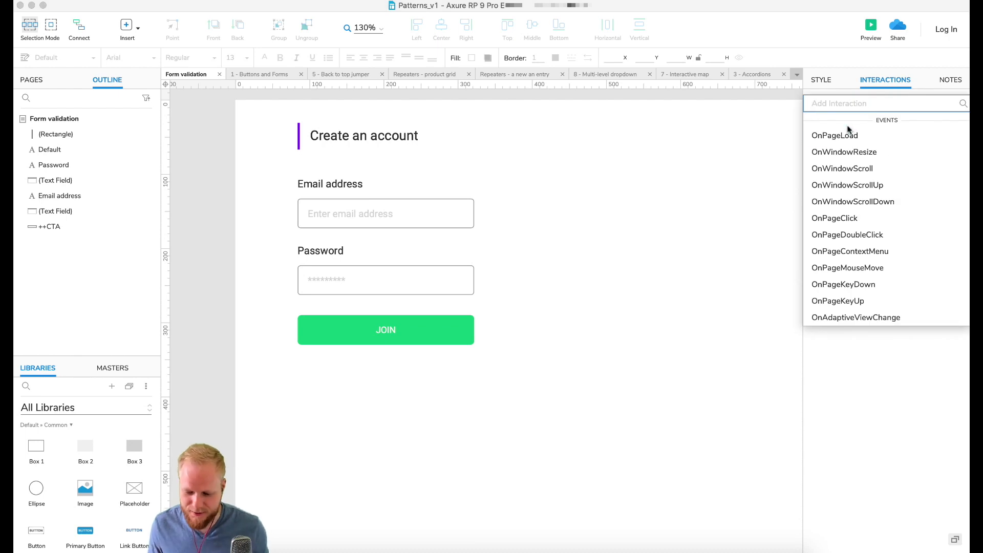
pyautogui.click(835, 135)
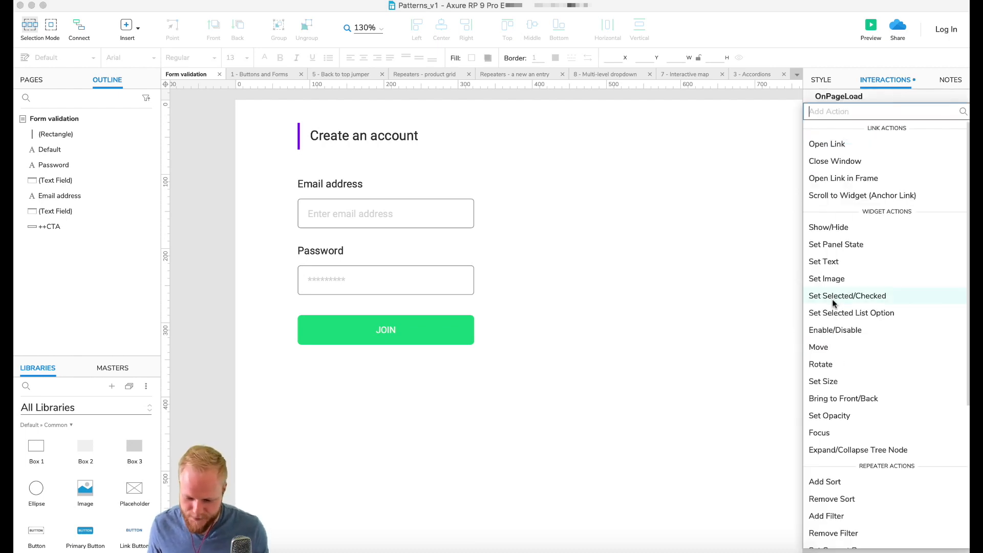
pyautogui.moveTo(836, 329)
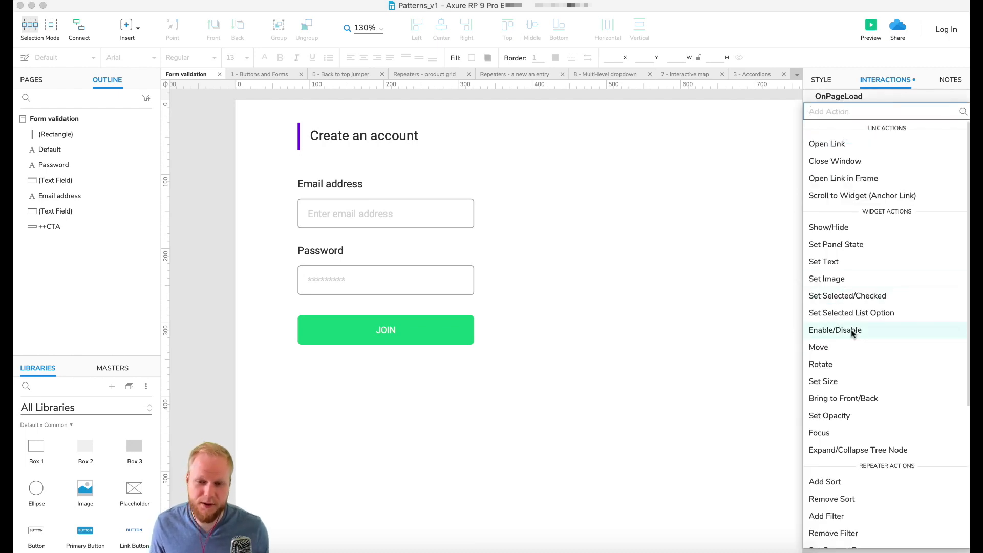
pyautogui.click(836, 330)
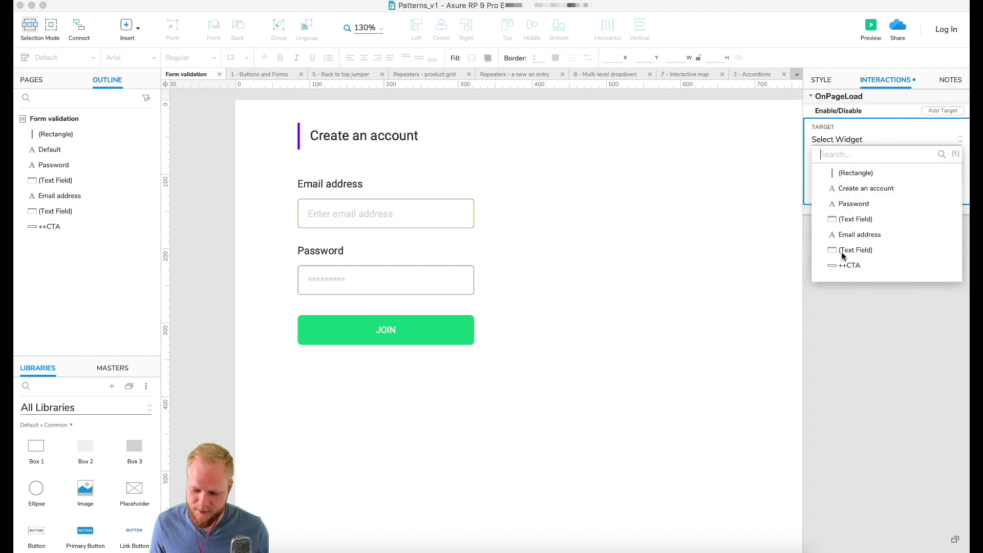
pyautogui.click(850, 264)
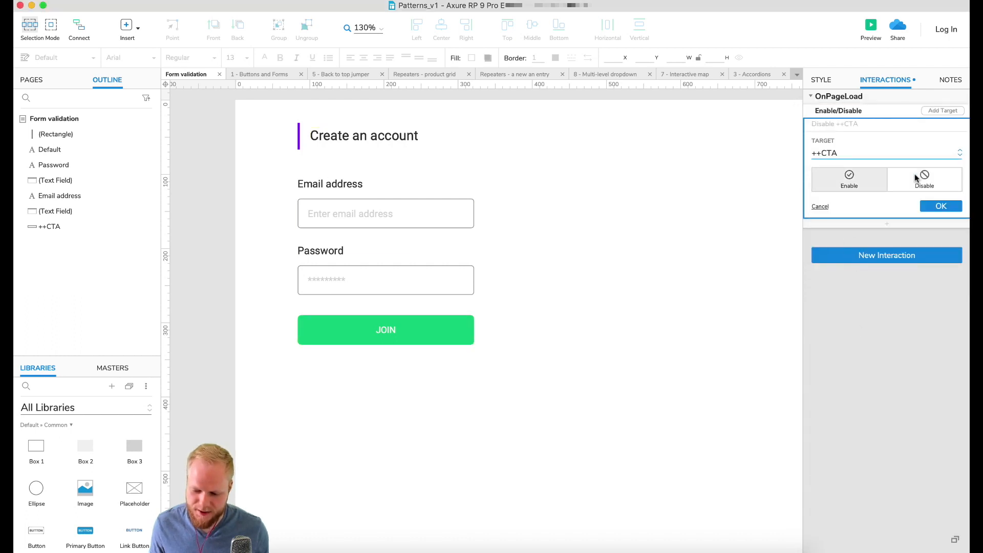
pyautogui.click(941, 206)
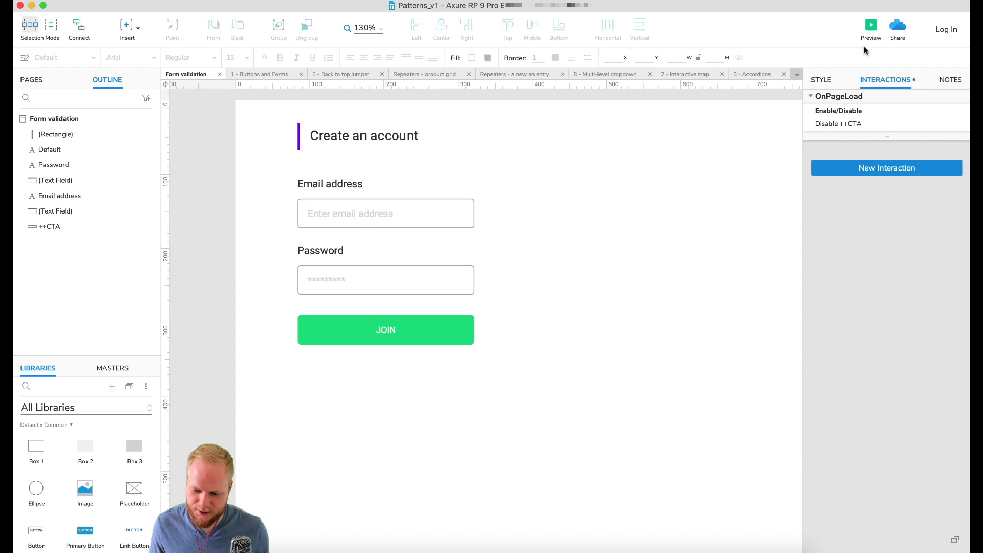
pyautogui.click(869, 24)
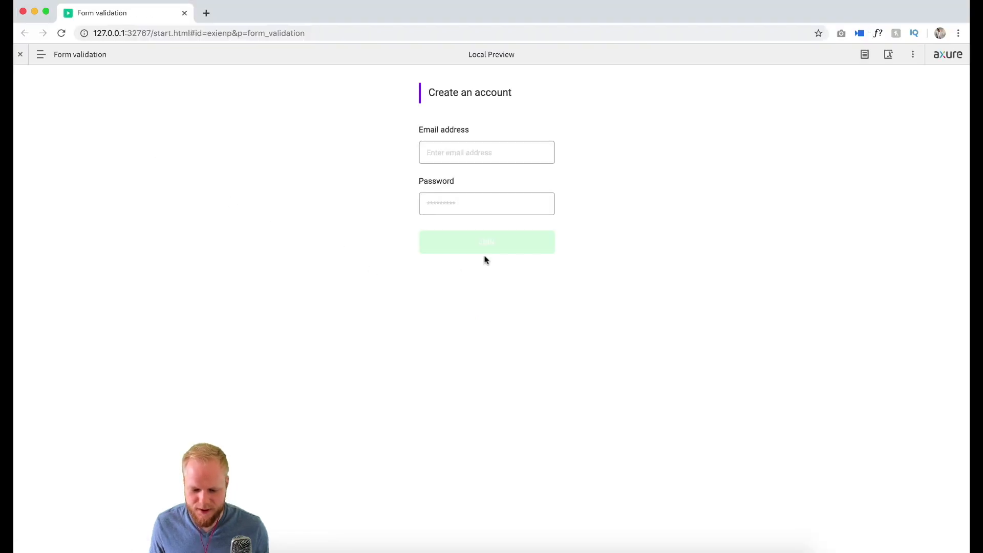
pyautogui.click(486, 242)
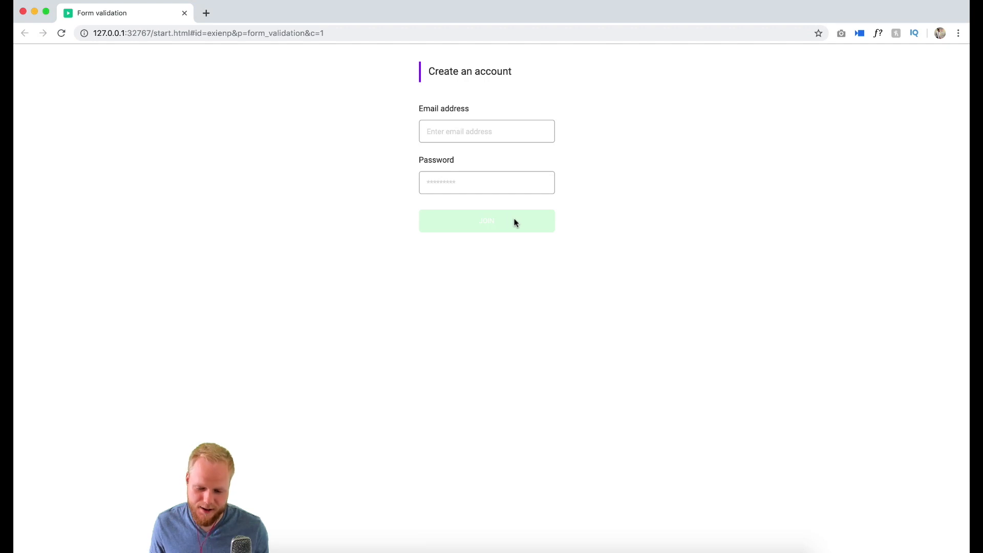
pyautogui.moveTo(513, 198)
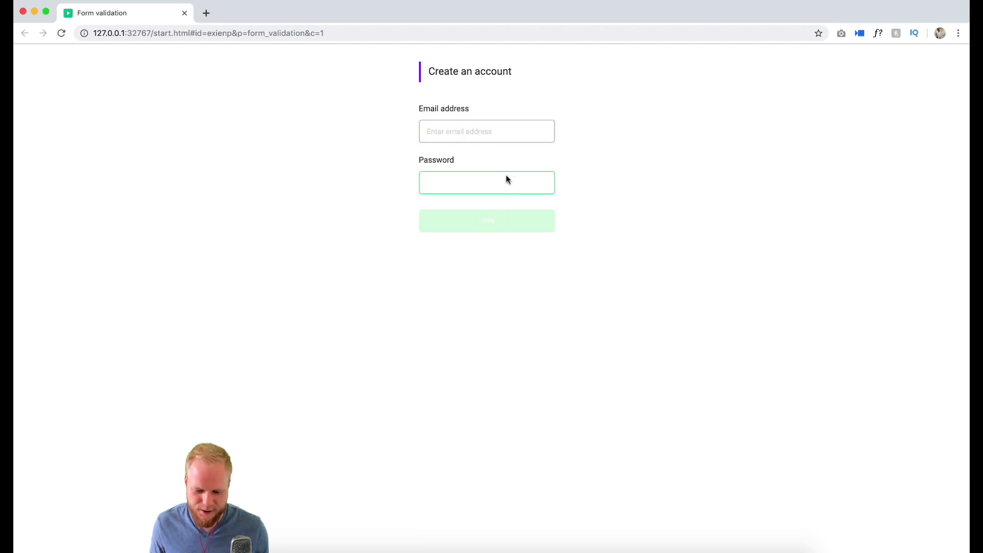
pyautogui.click(486, 182)
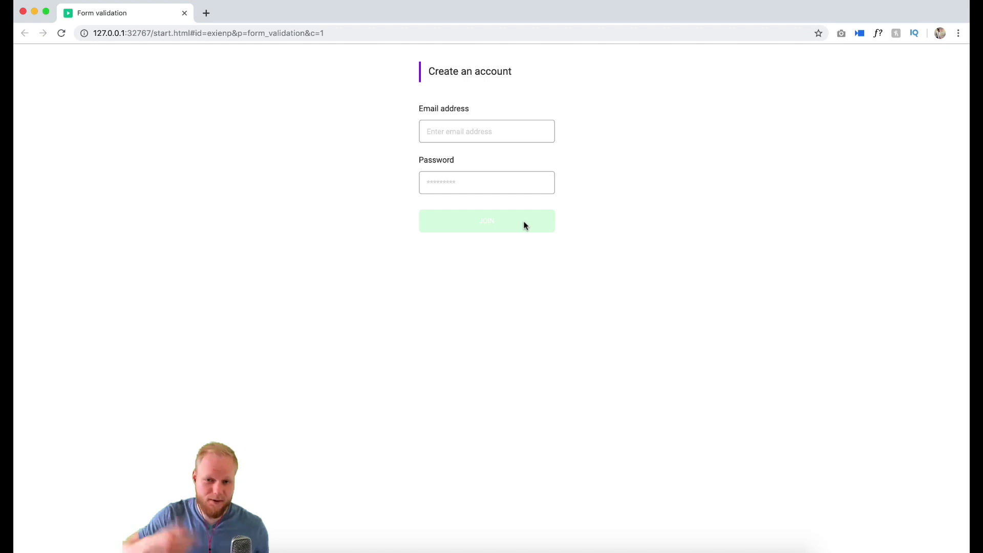
pyautogui.moveTo(45, 82)
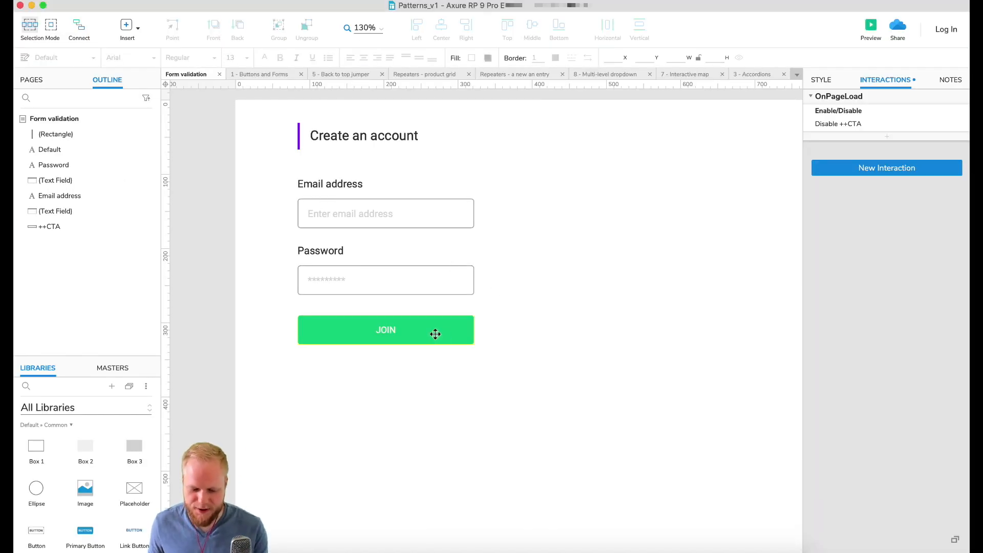
pyautogui.click(387, 213)
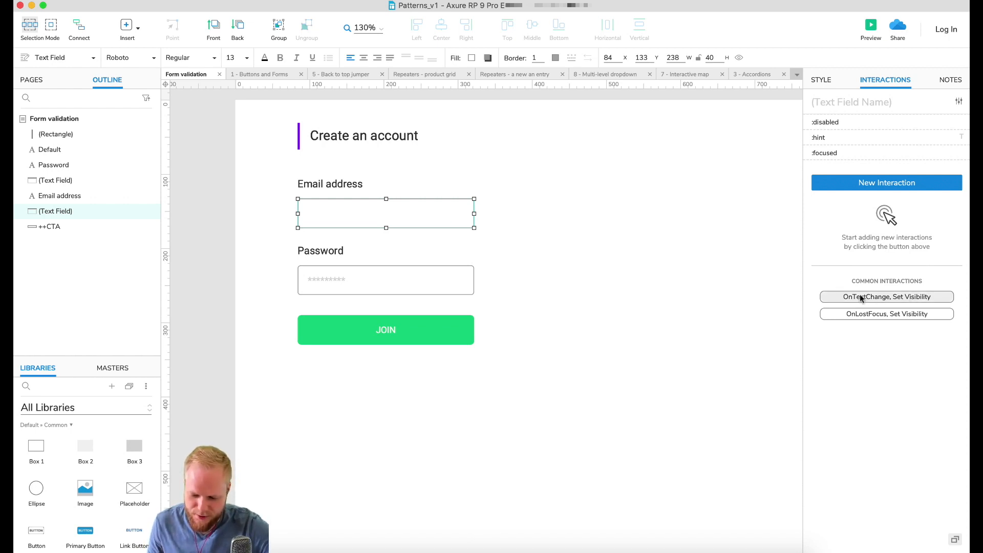
pyautogui.moveTo(897, 306)
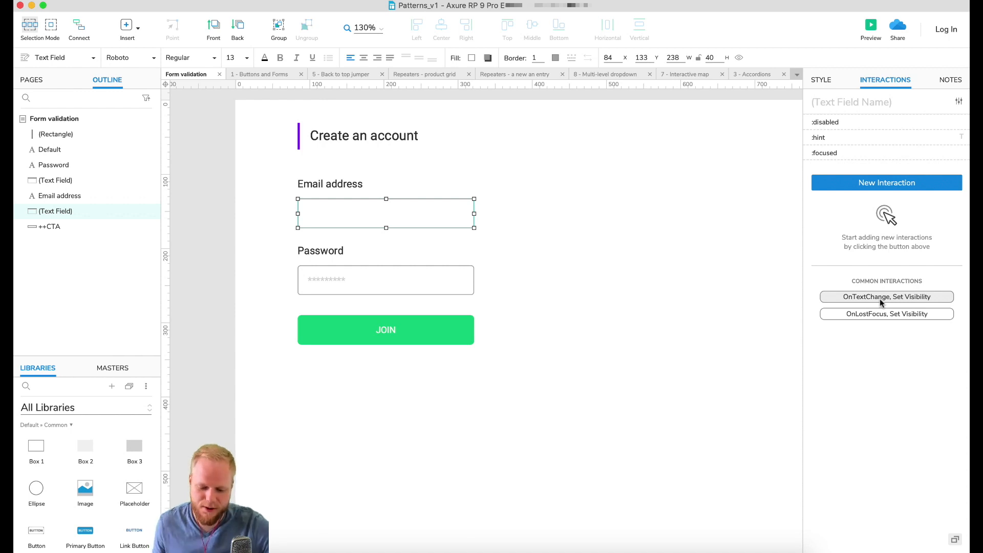
pyautogui.moveTo(423, 236)
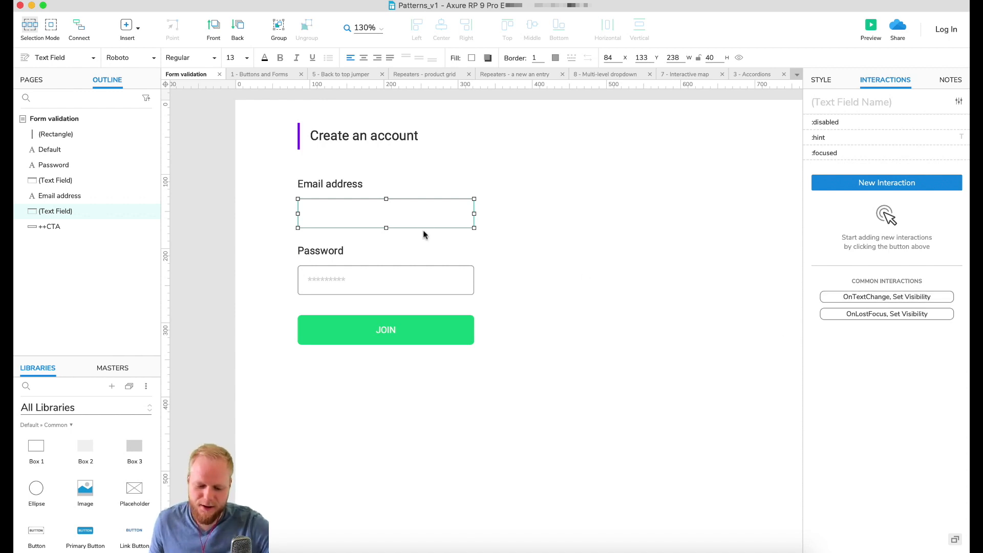
pyautogui.moveTo(426, 220)
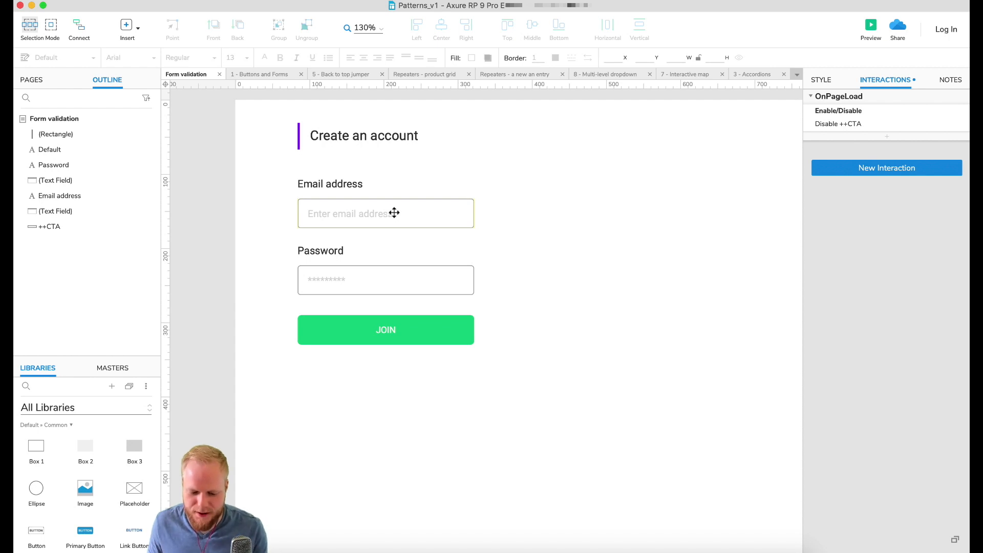
pyautogui.click(871, 25)
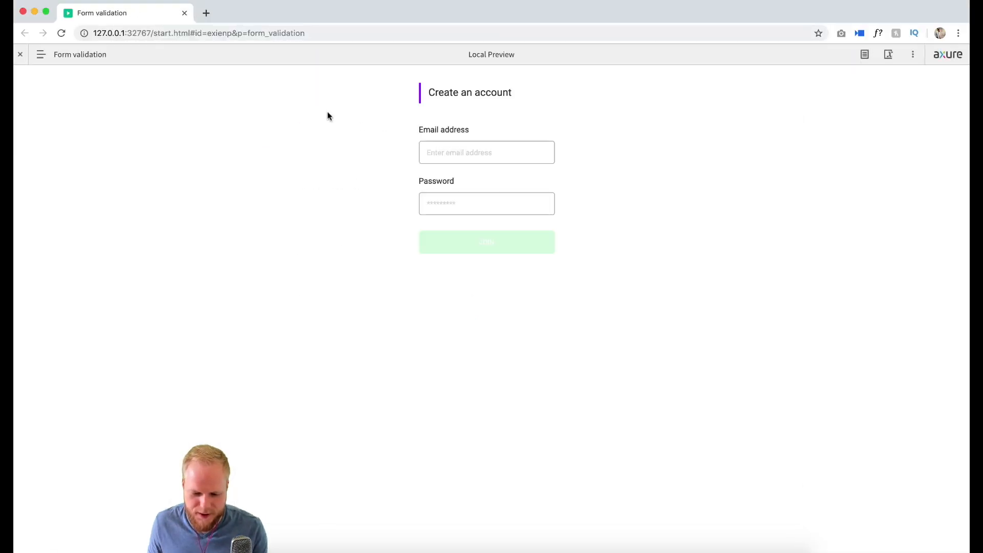
pyautogui.click(487, 152)
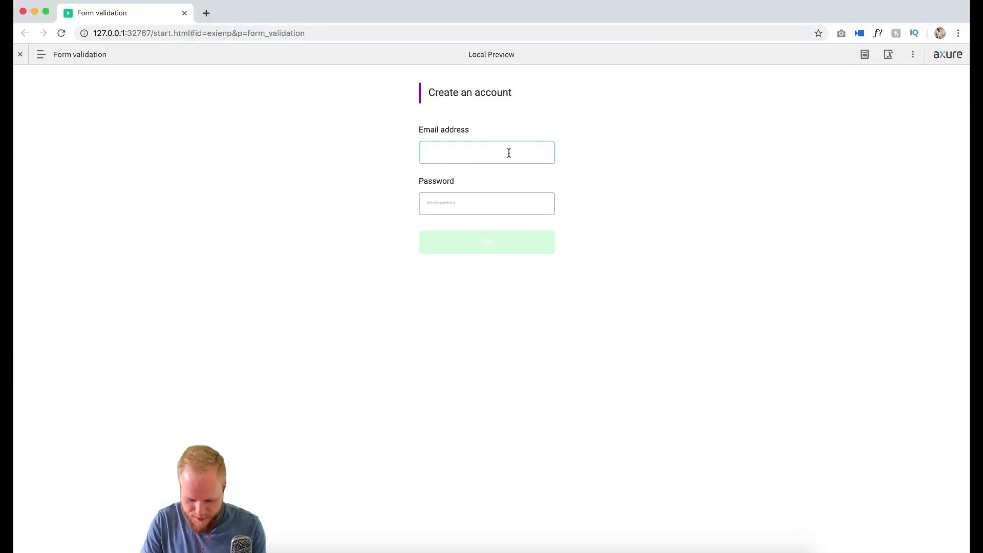
pyautogui.write('hell0@')
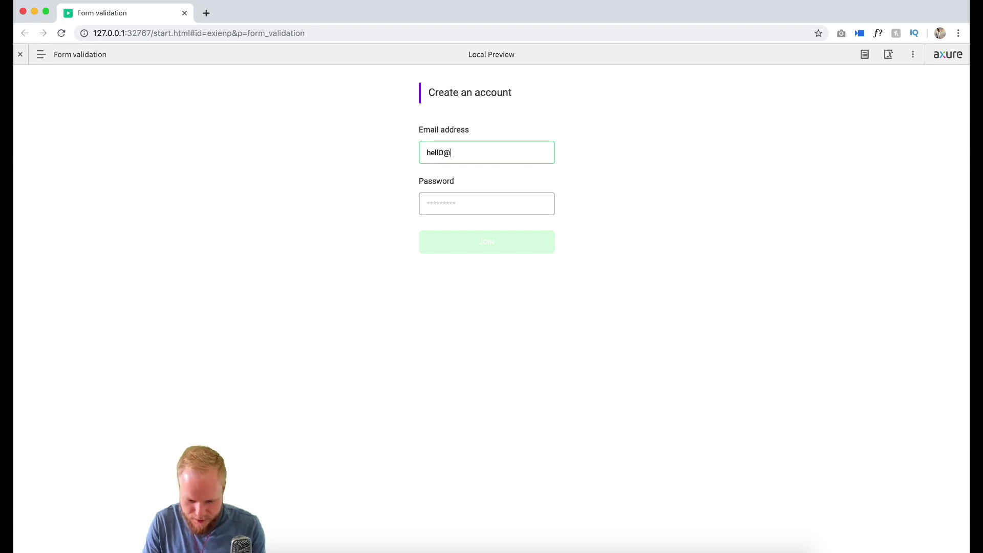
pyautogui.write('hello@va')
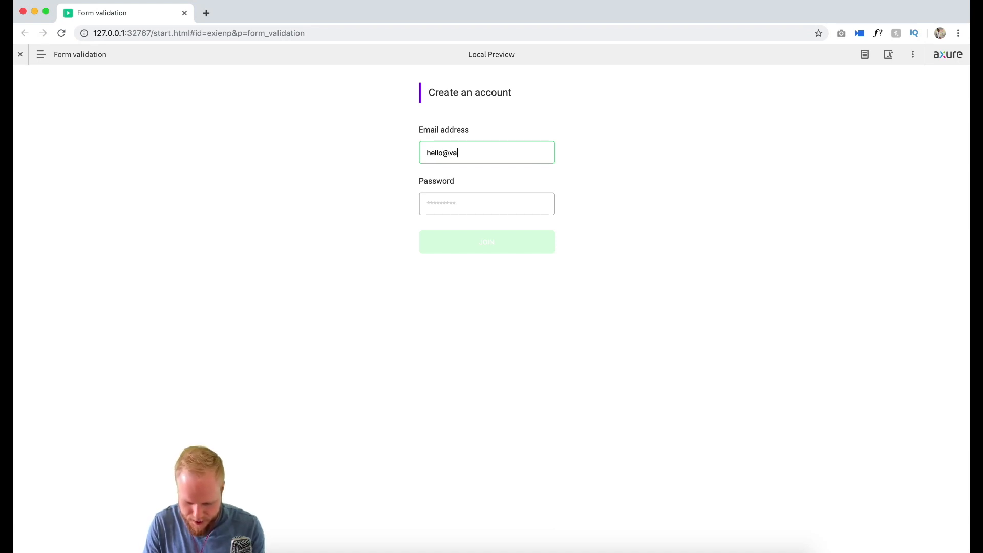
pyautogui.click(486, 203)
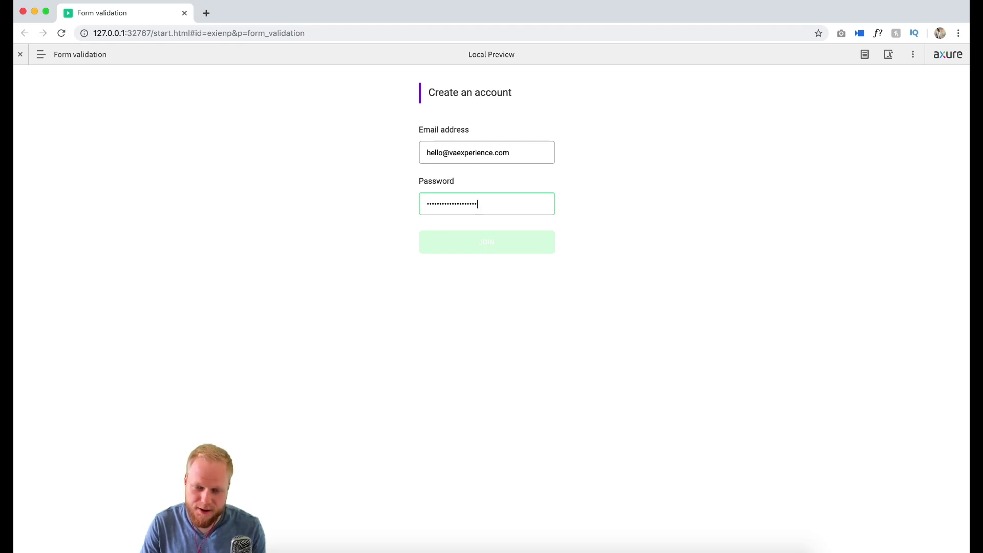
pyautogui.moveTo(505, 241)
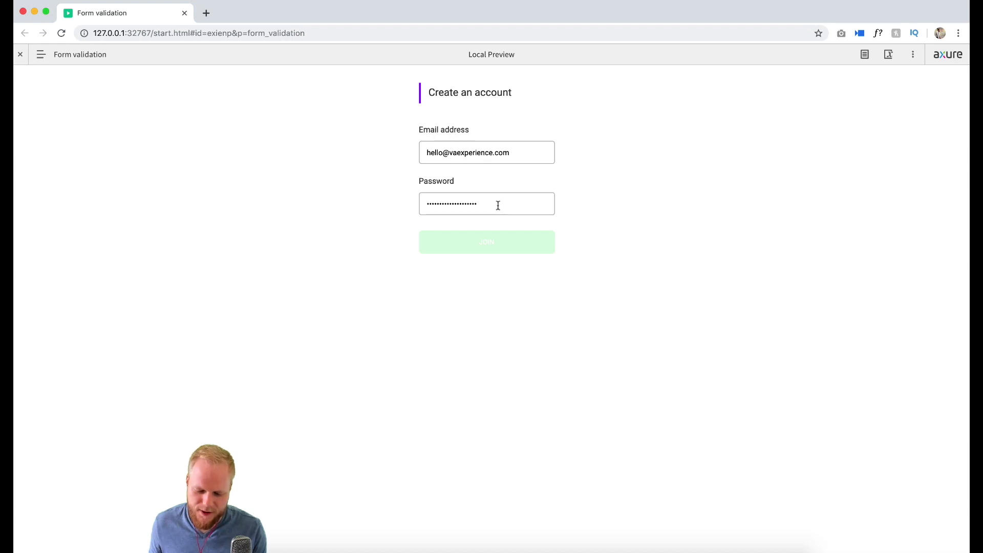
pyautogui.moveTo(498, 290)
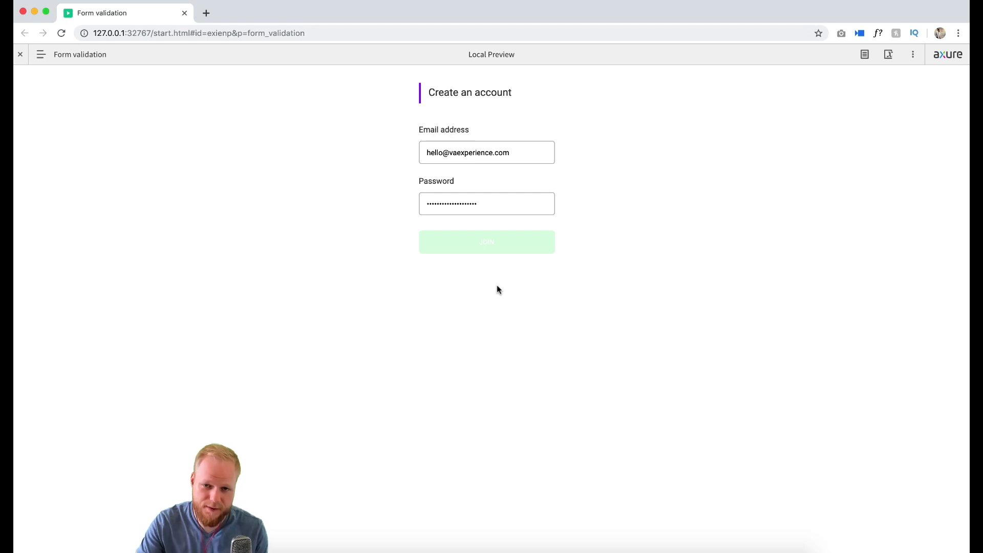
pyautogui.moveTo(509, 261)
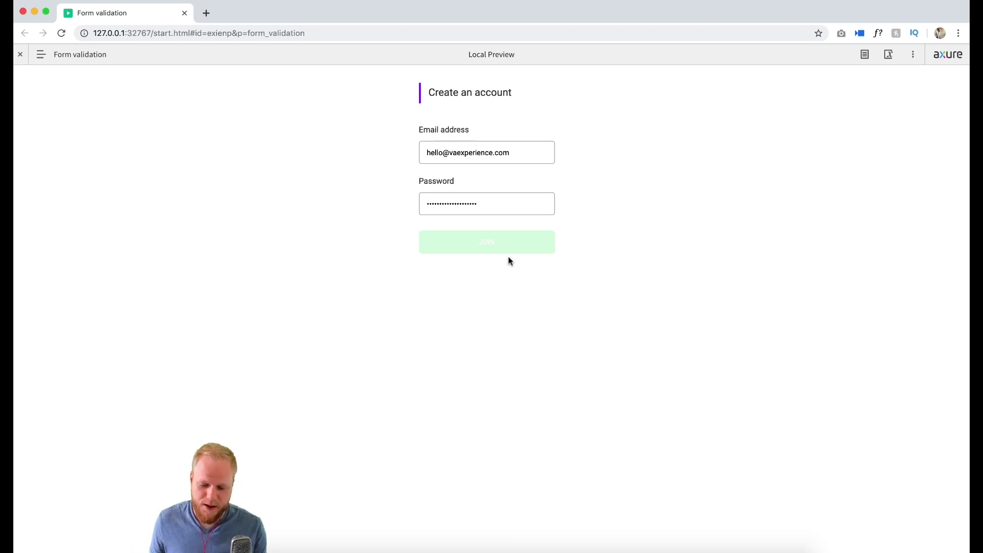
pyautogui.click(486, 152)
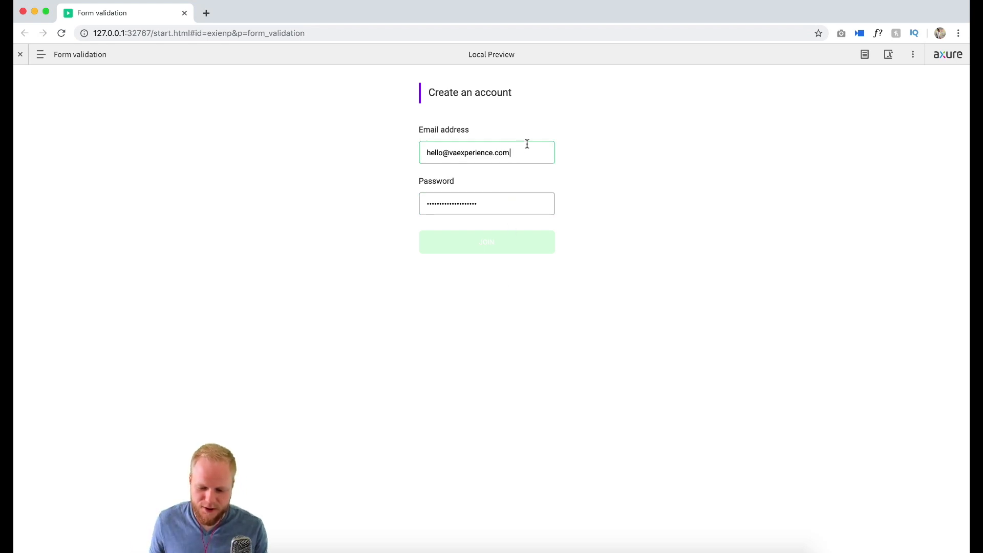
pyautogui.moveTo(520, 197)
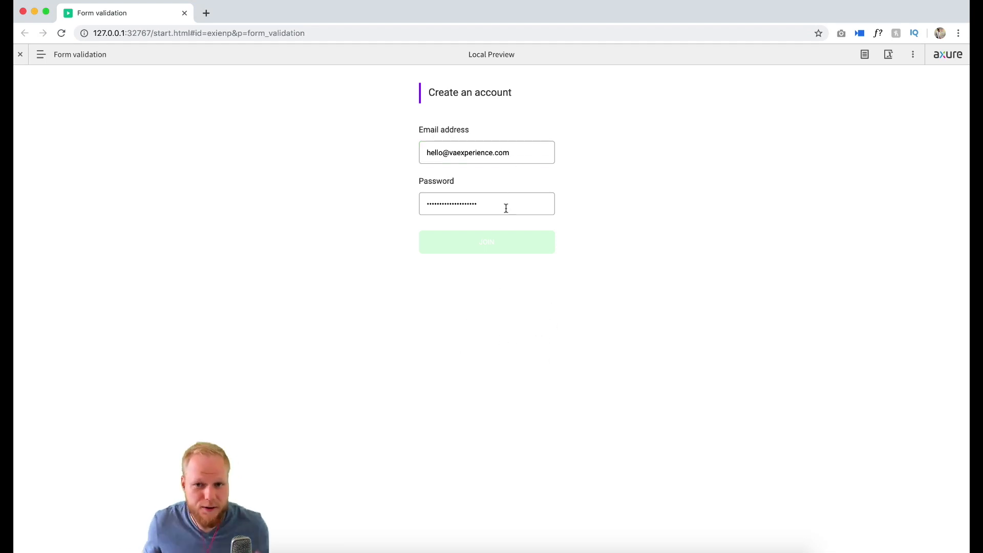
pyautogui.click(487, 242)
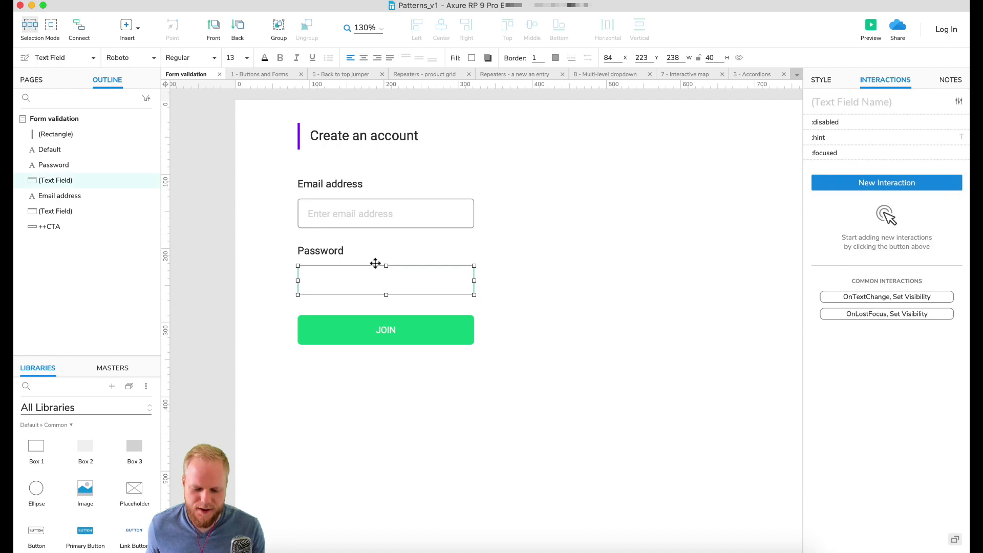
pyautogui.moveTo(417, 315)
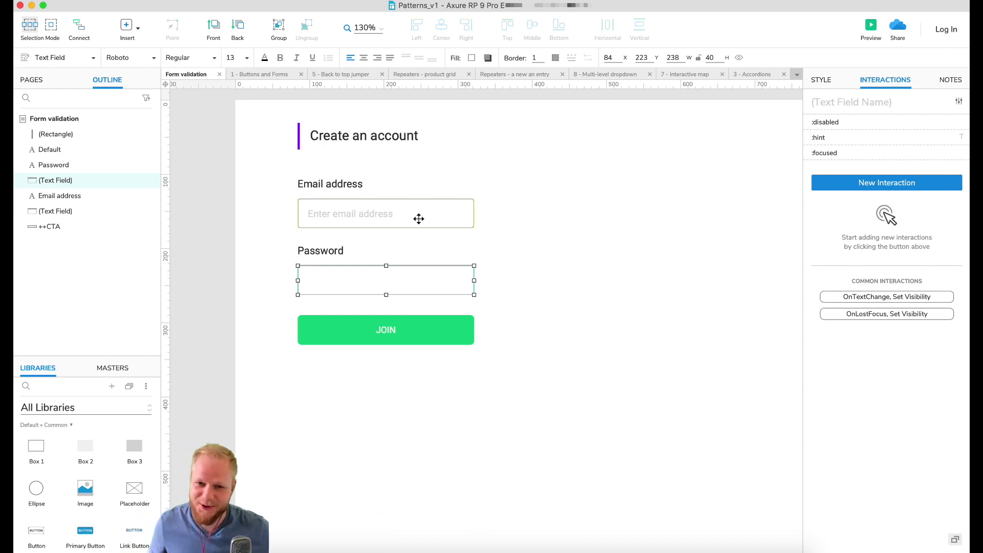
pyautogui.moveTo(493, 301)
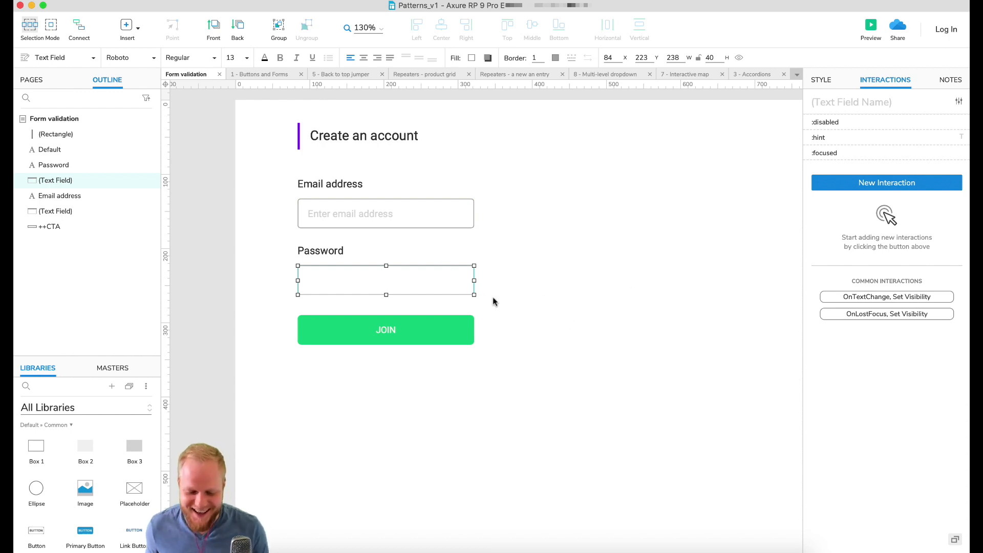
pyautogui.moveTo(423, 289)
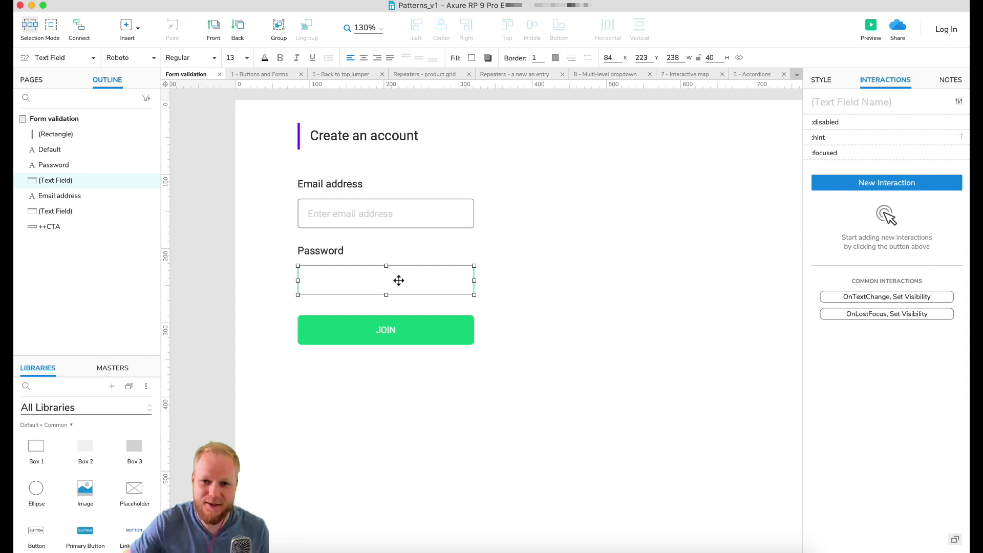
pyautogui.moveTo(429, 286)
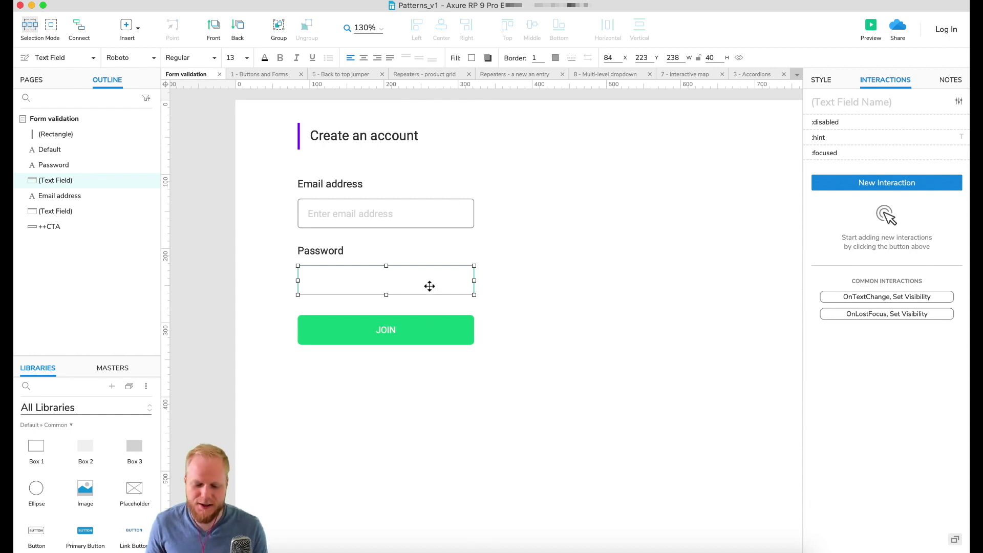
pyautogui.moveTo(538, 260)
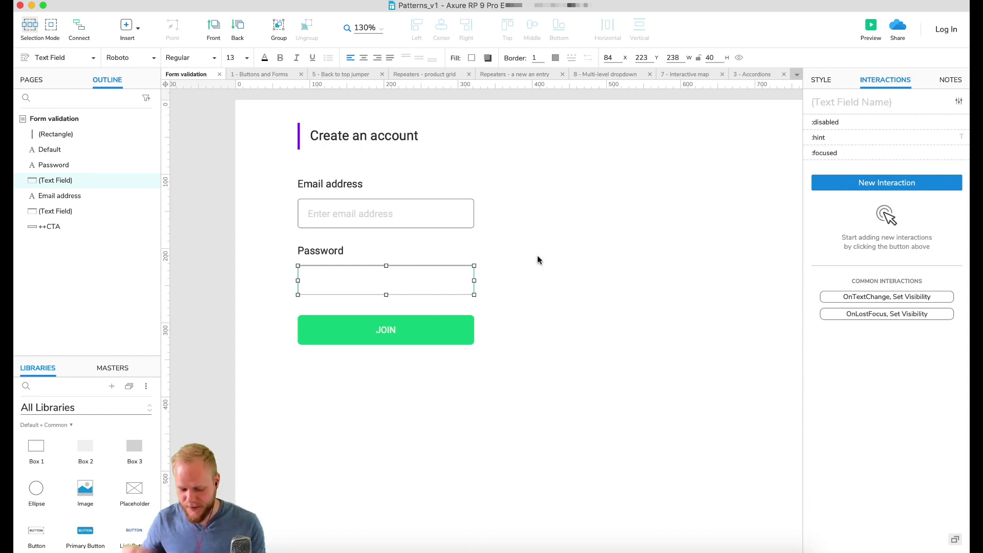
pyautogui.moveTo(870, 217)
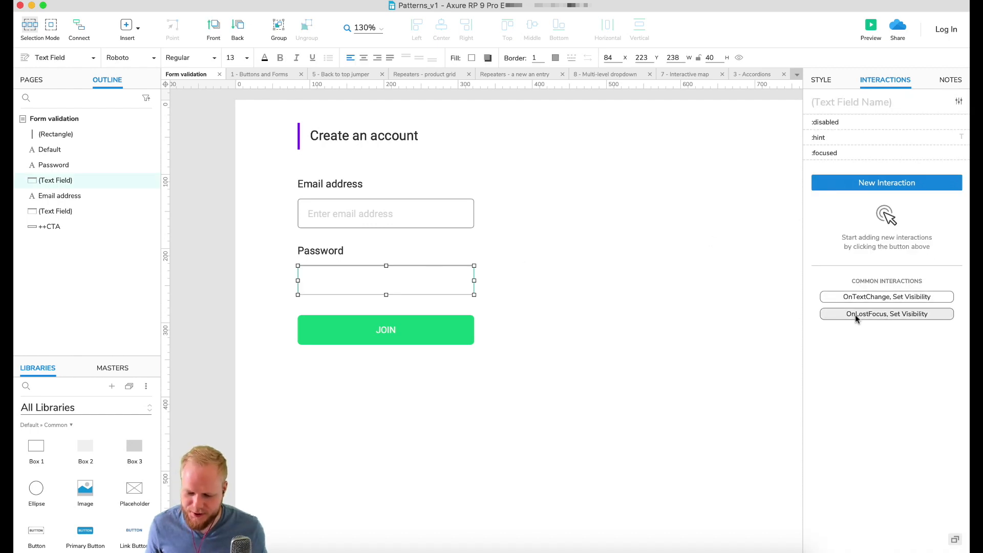
# - Add an OnLostFocus interaction on the password field that enables ++CTA, then preview
pyautogui.click(886, 314)
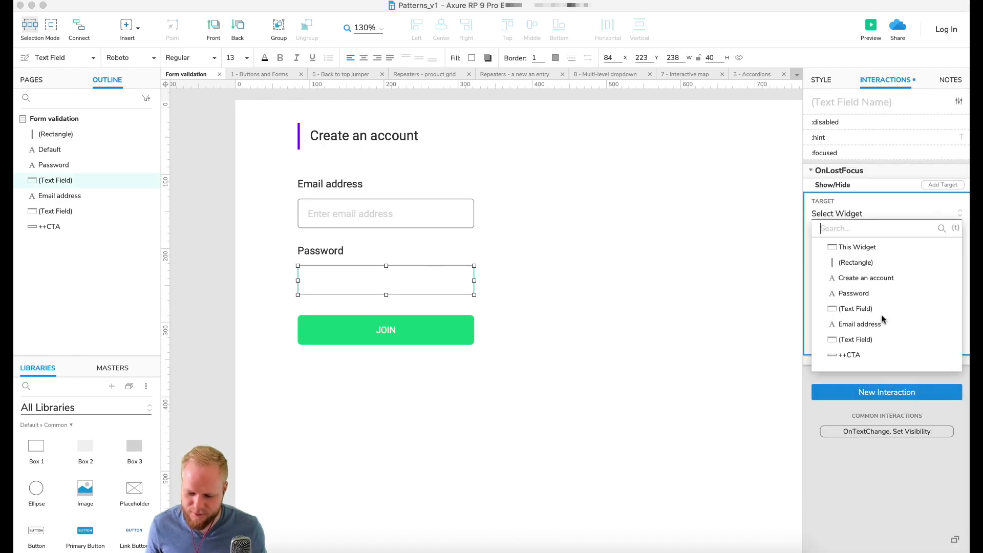
pyautogui.moveTo(840, 193)
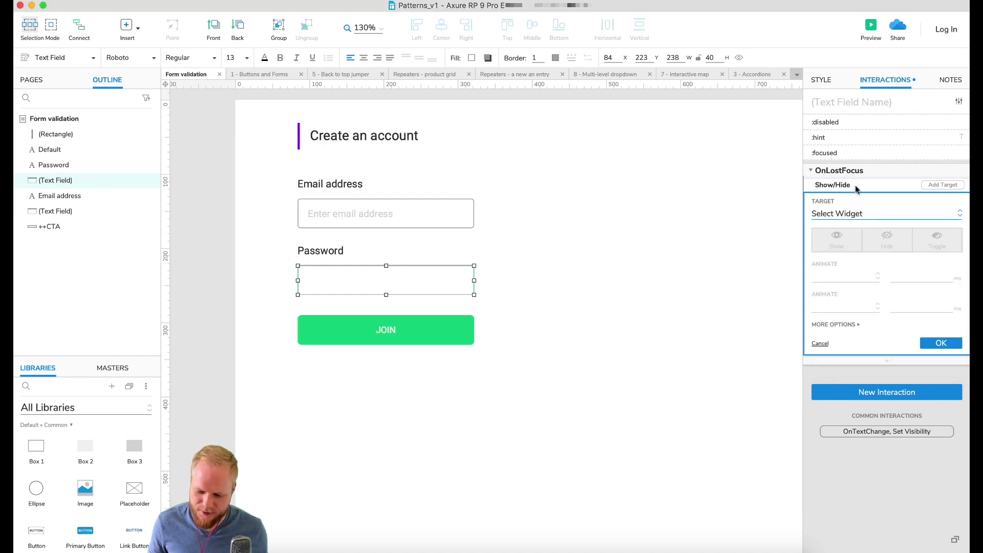
pyautogui.click(819, 343)
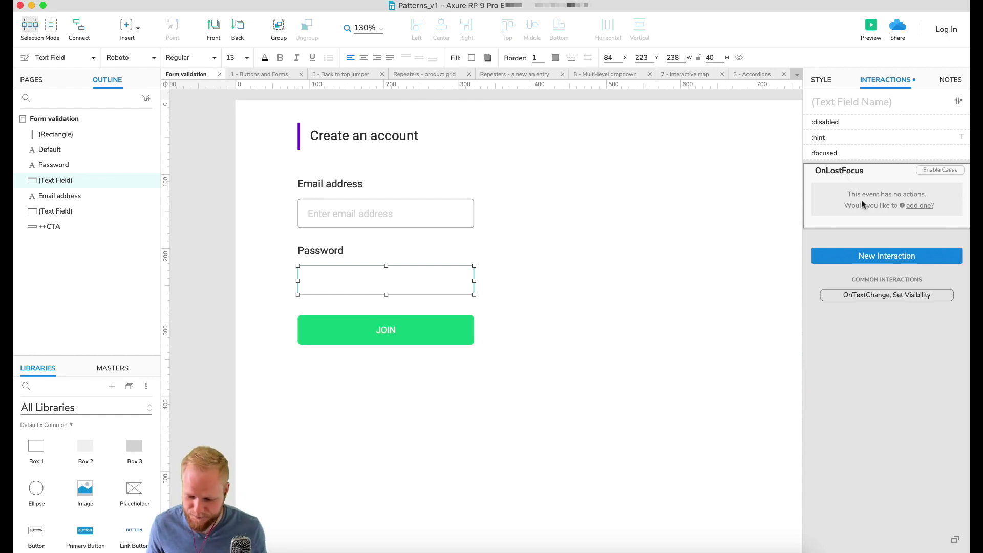
pyautogui.click(920, 206)
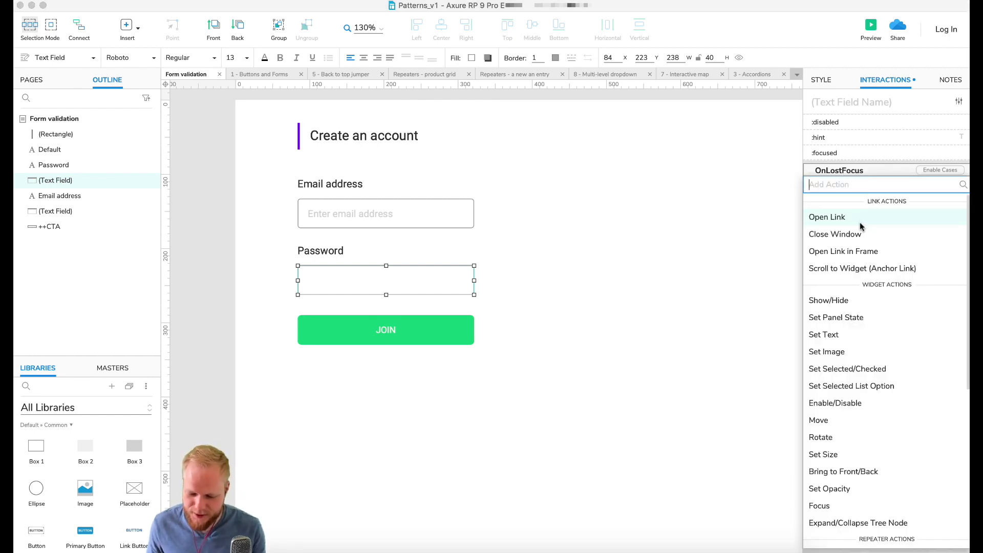
pyautogui.moveTo(840, 420)
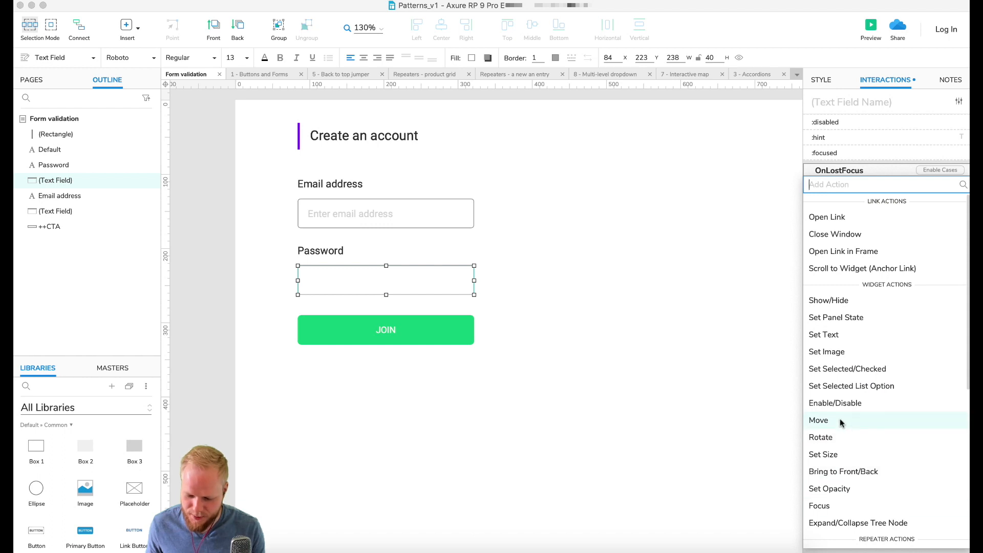
pyautogui.click(835, 403)
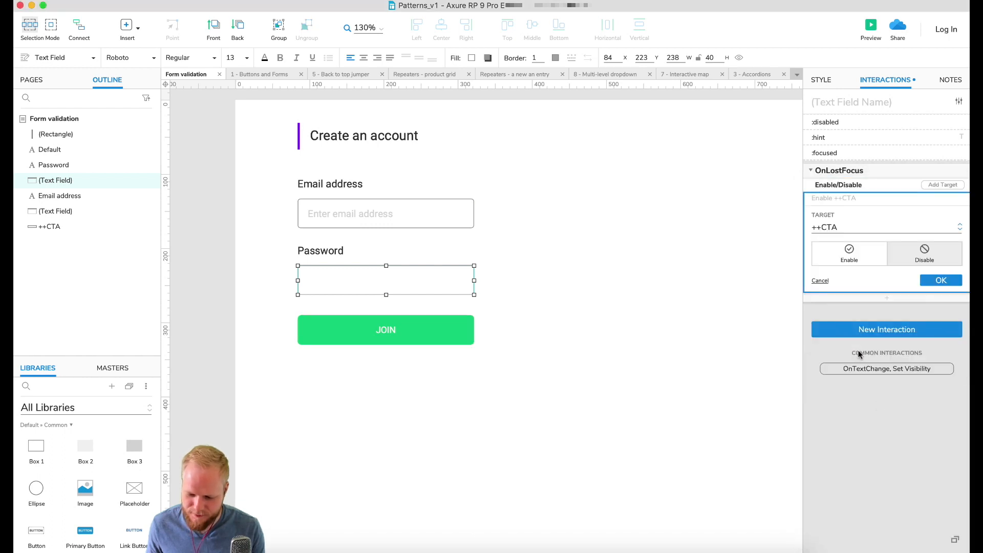
pyautogui.click(940, 281)
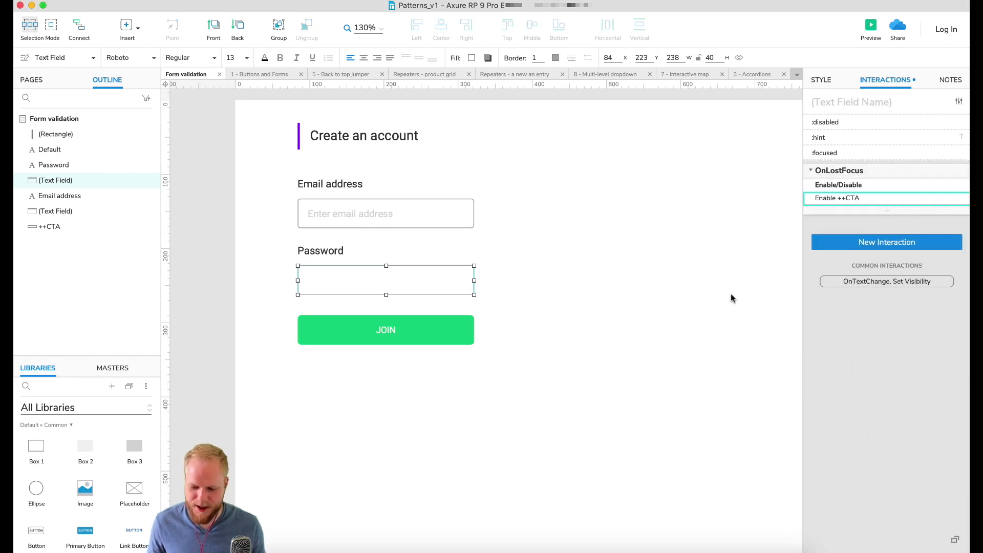
pyautogui.click(870, 24)
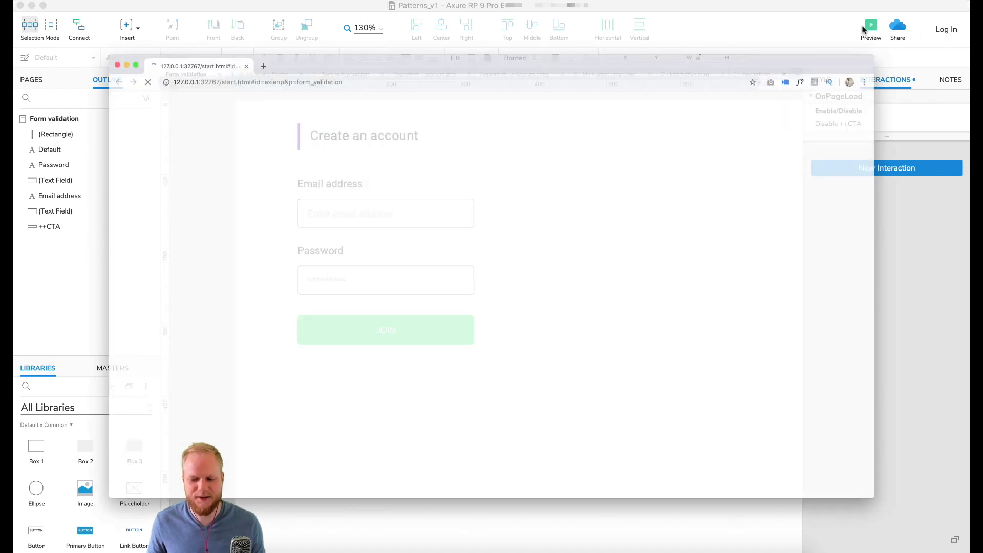
# - Enter sdhgfhgdshf@ as the email in the preview and watch JOIN become enabled
pyautogui.click(871, 28)
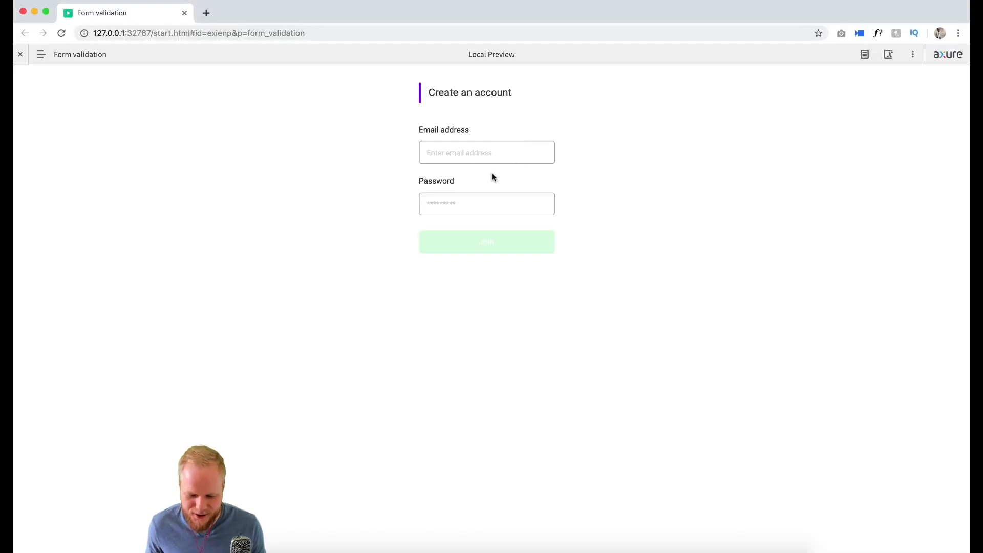
pyautogui.write('sdhgfhgdshf@fdshjgfhgsd.ciom')
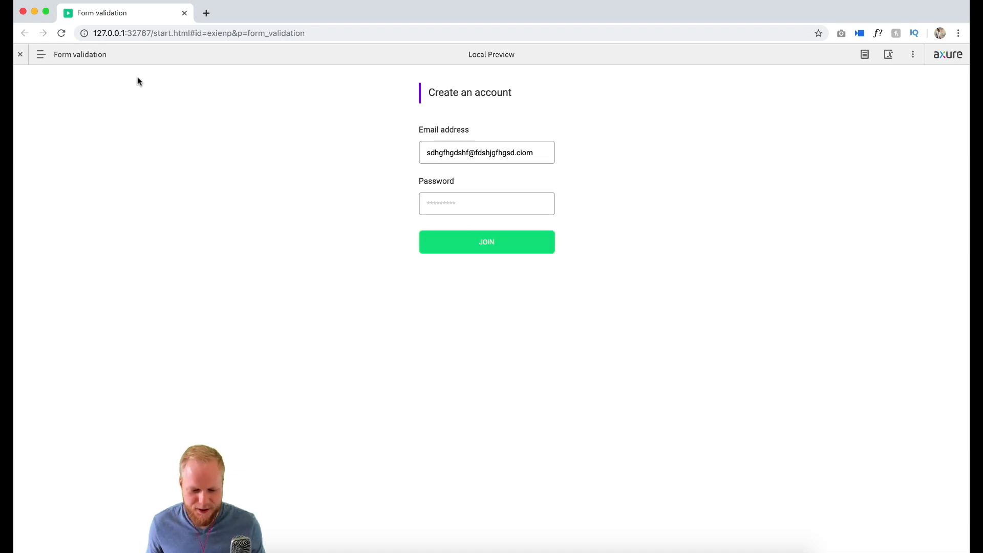
pyautogui.moveTo(116, 28)
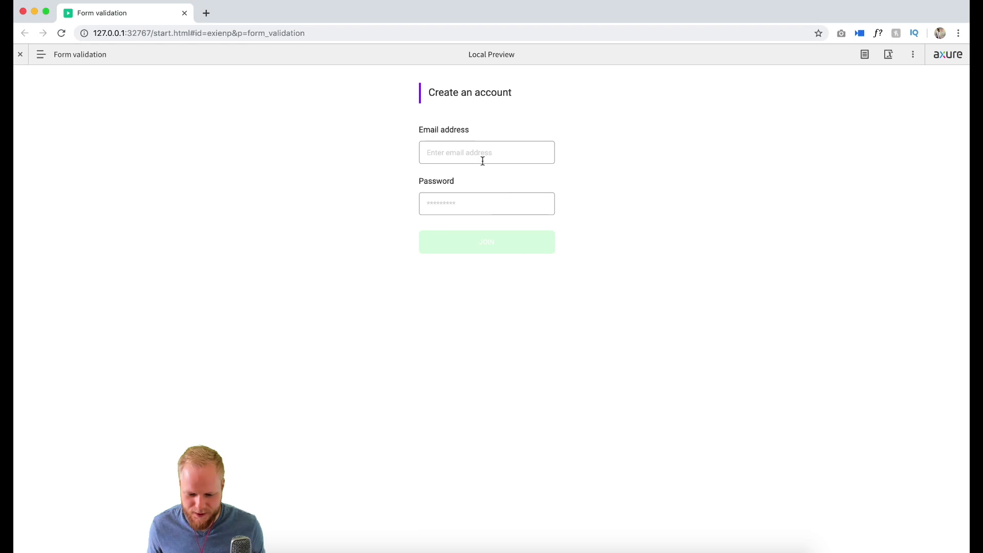
pyautogui.click(486, 204)
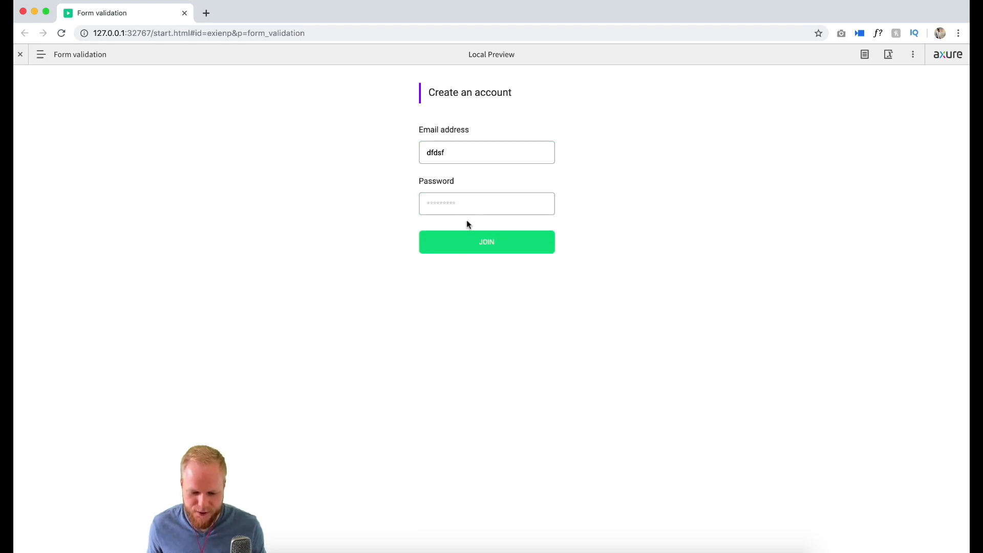
pyautogui.moveTo(375, 144)
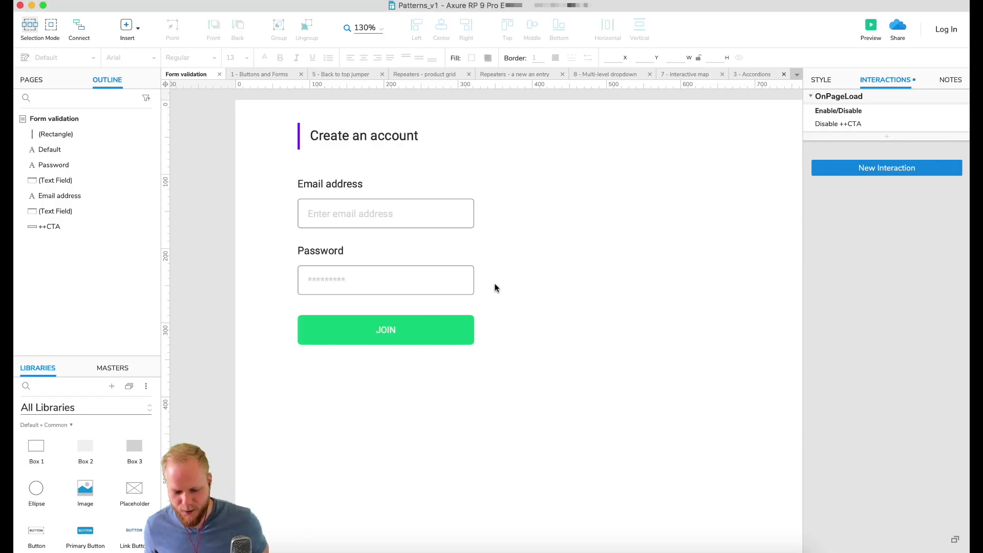
pyautogui.click(387, 279)
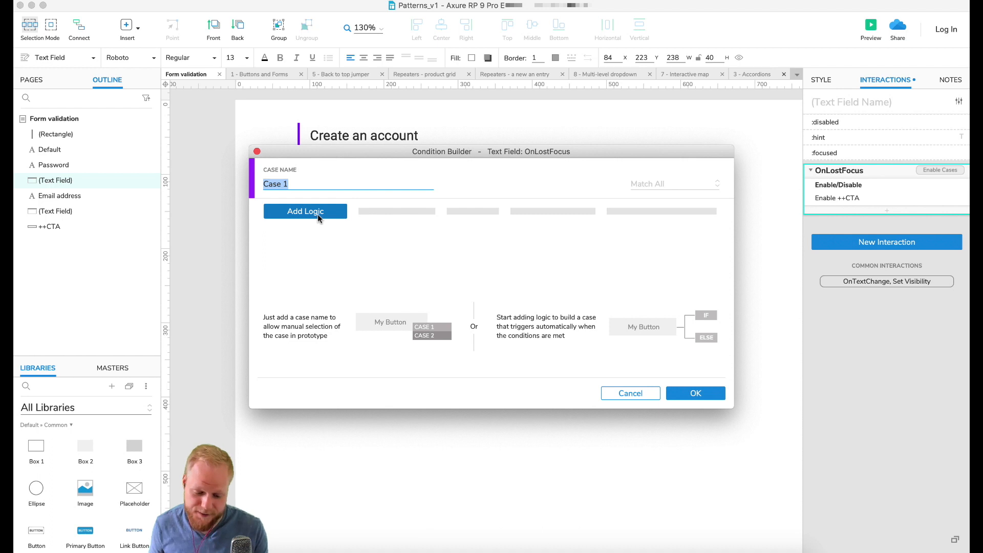
pyautogui.click(305, 211)
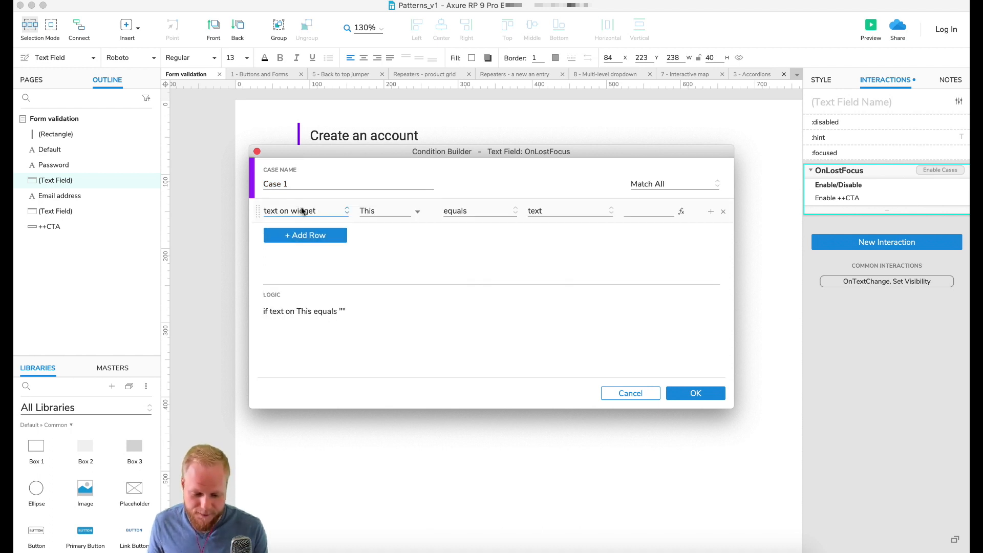
pyautogui.moveTo(442, 152); pyautogui.dragTo(431, 184)
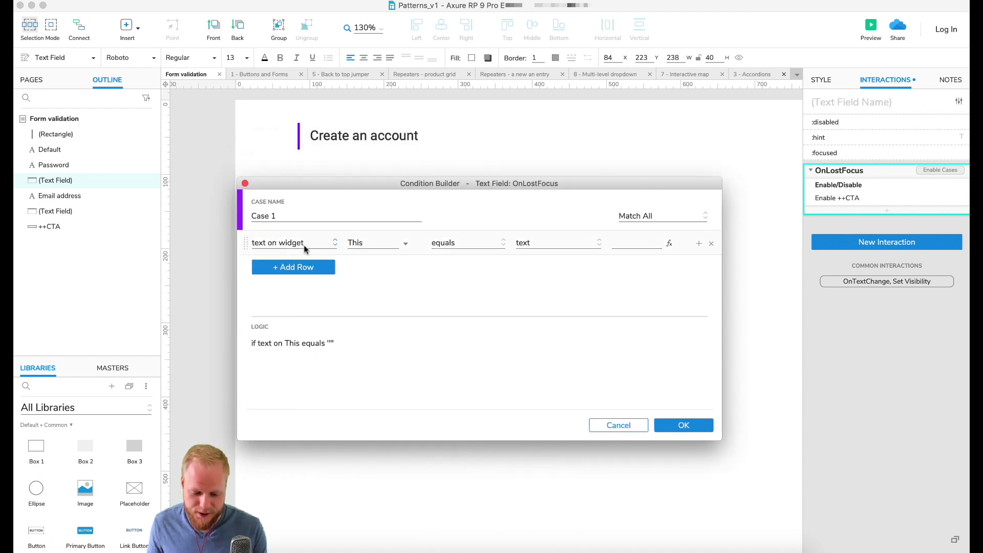
pyautogui.click(379, 243)
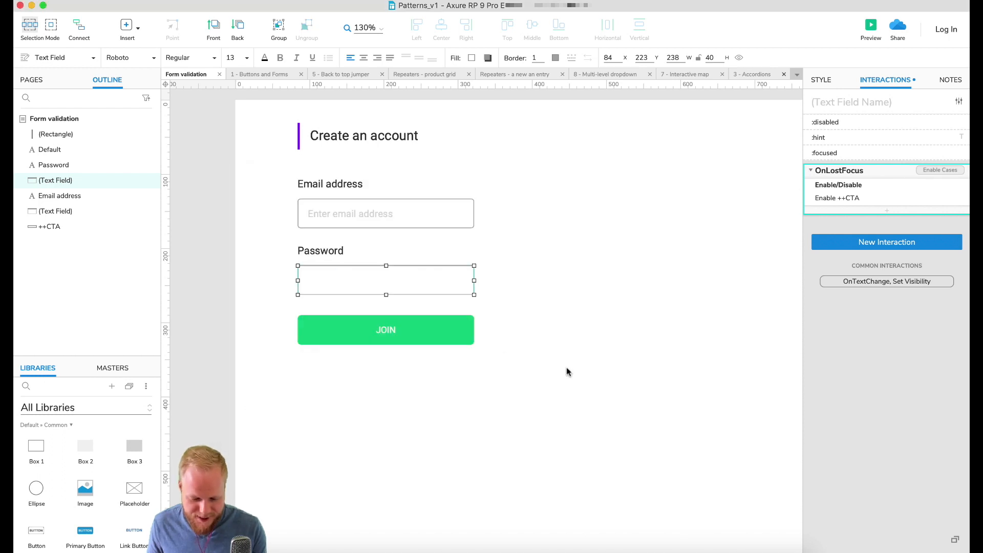
# - Name the email field ++emailField and the password field ++passwordField
pyautogui.click(386, 213)
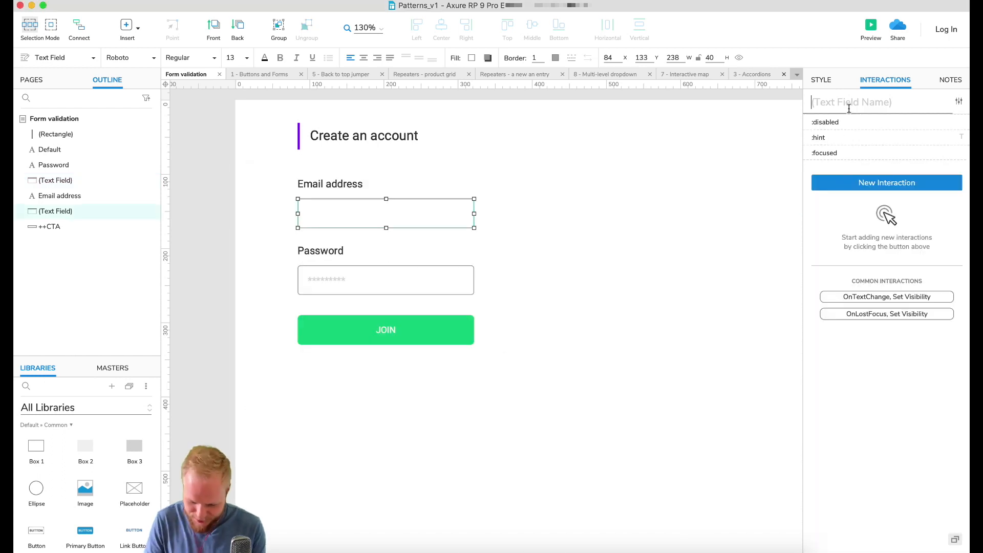
pyautogui.write('++email')
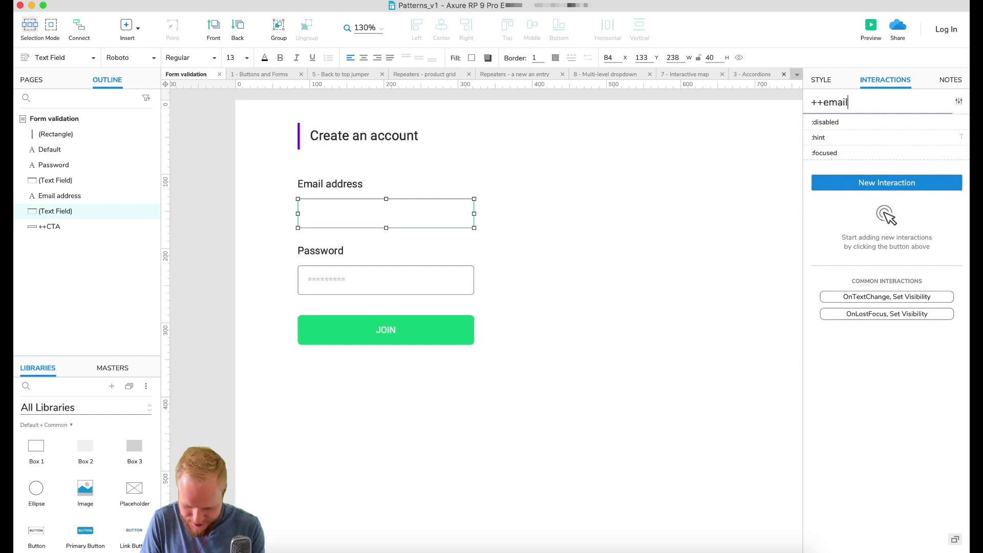
pyautogui.click(385, 279)
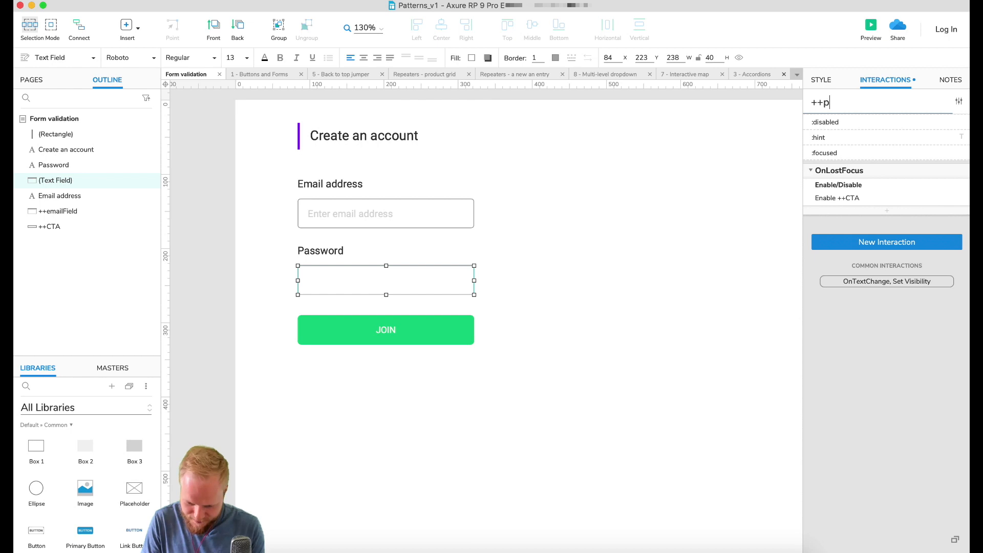
pyautogui.write('asswordField')
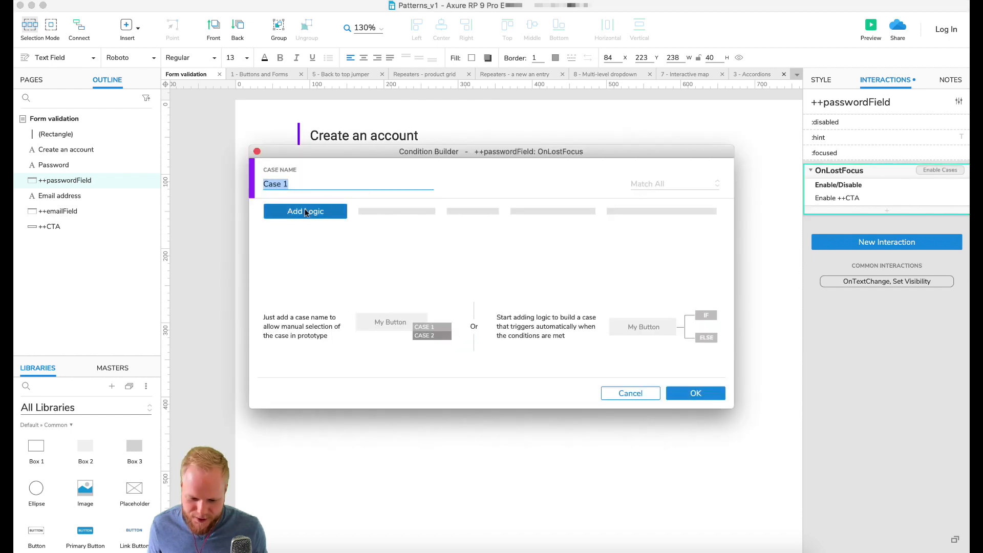
# - Add an IF condition requiring ++passwordField text is alpha-numeric before enabling ++CTA
pyautogui.click(305, 211)
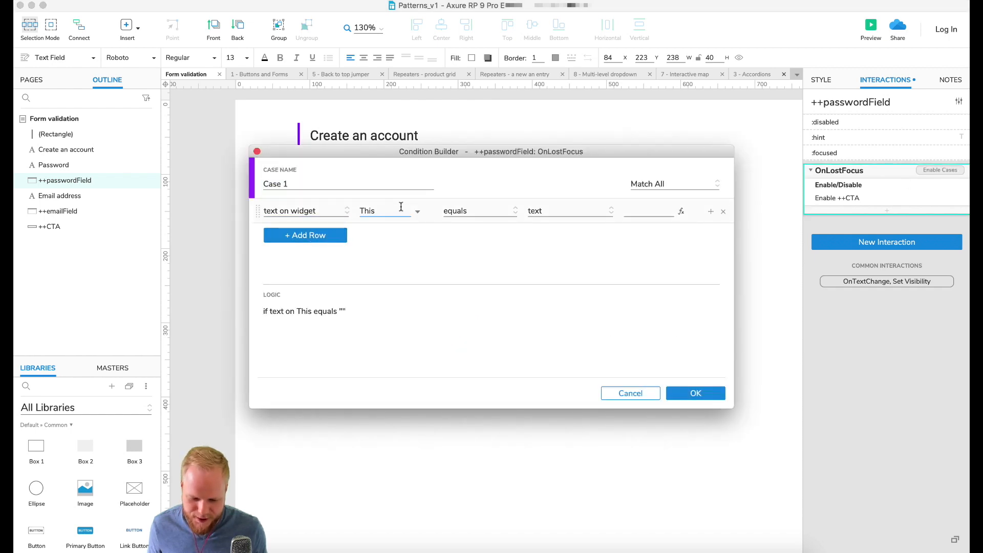
pyautogui.click(389, 210)
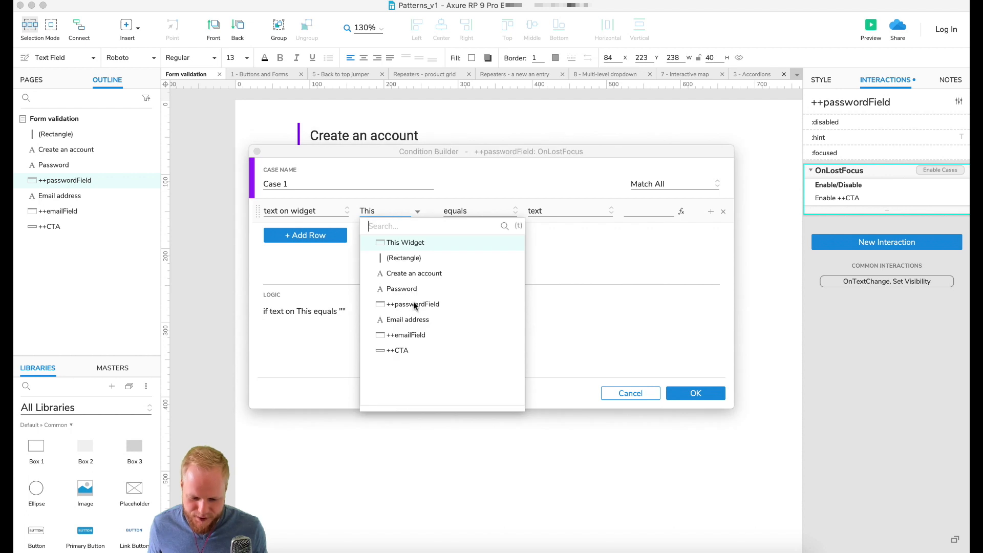
pyautogui.click(413, 304)
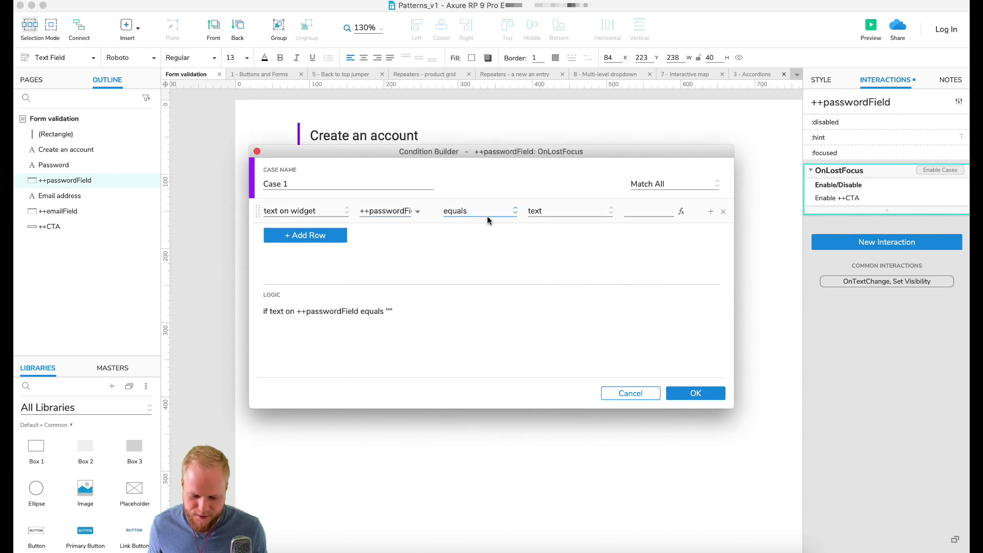
pyautogui.click(479, 210)
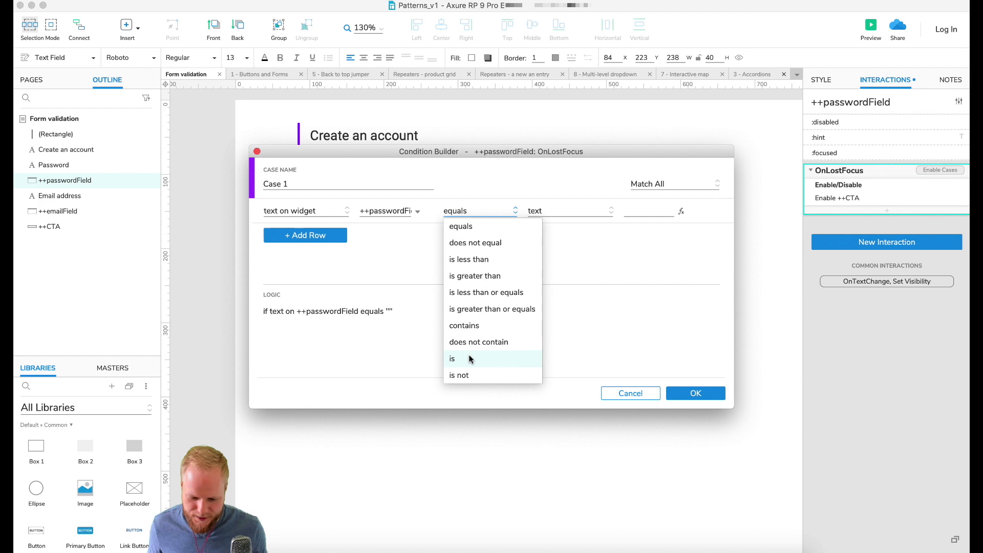
pyautogui.click(451, 359)
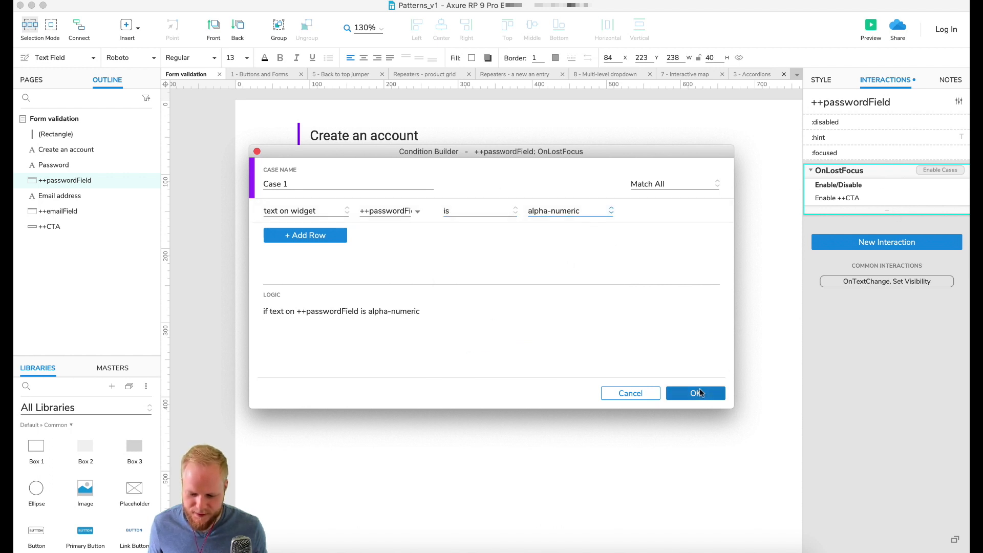
pyautogui.click(695, 393)
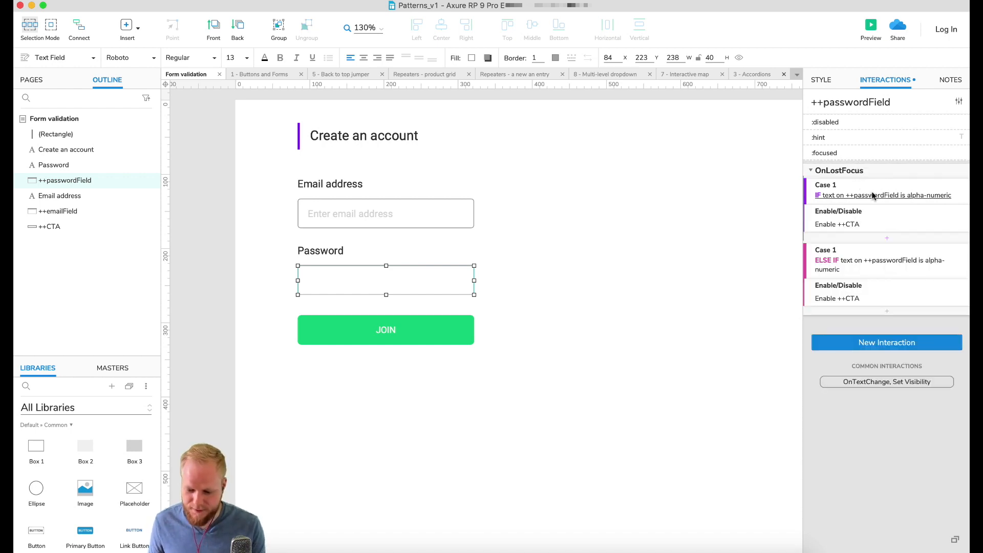
pyautogui.moveTo(831, 260)
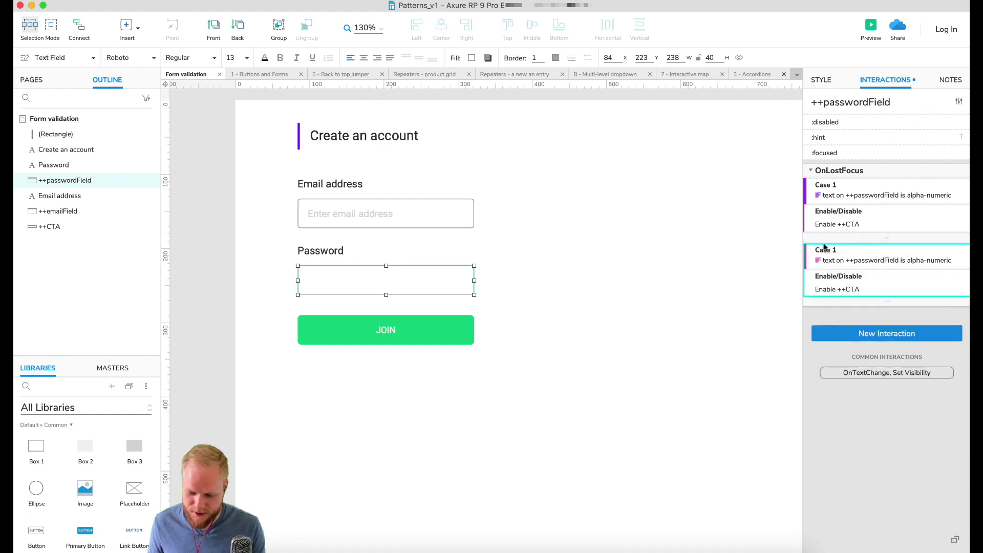
# - Open the second case's condition and point it at ++emailField text instead
pyautogui.doubleClick(825, 250)
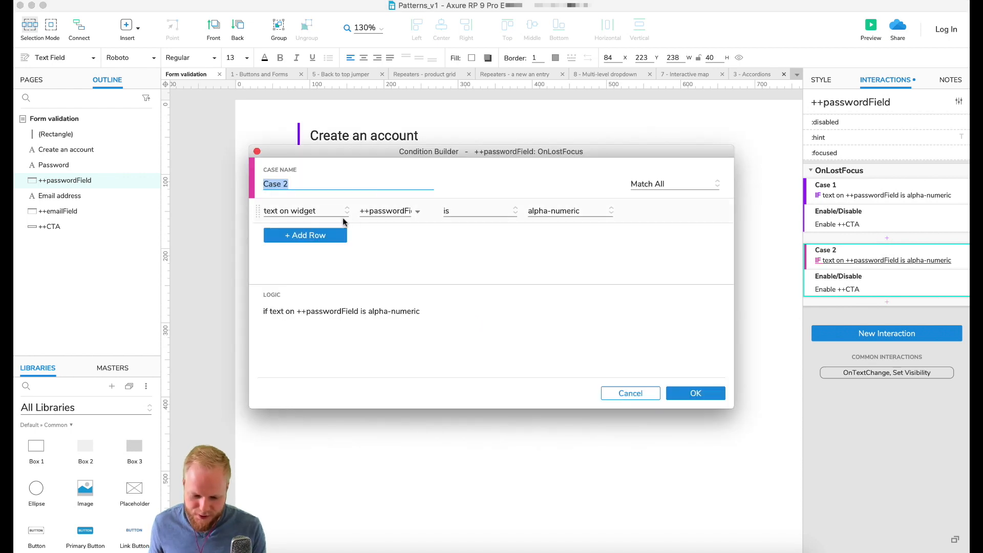
pyautogui.click(389, 211)
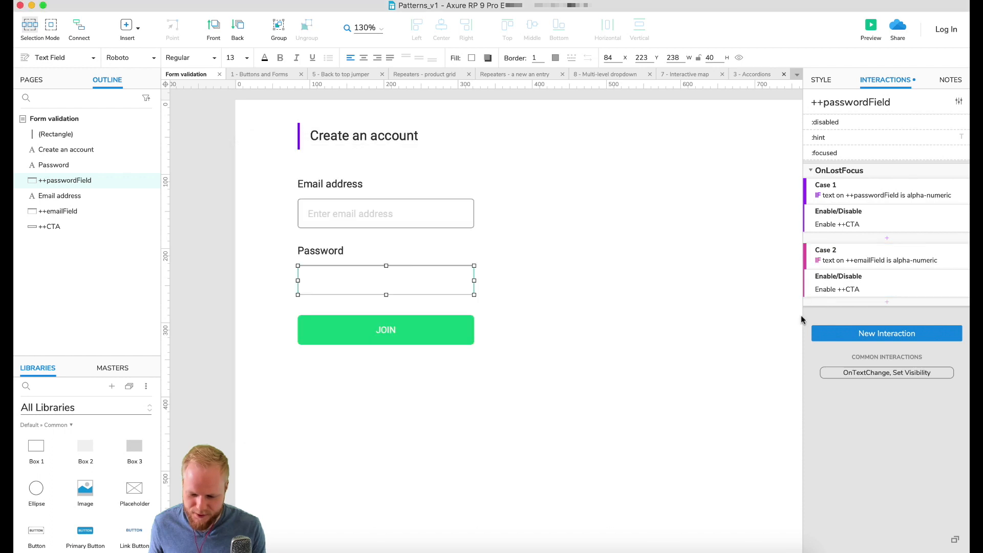
pyautogui.moveTo(836, 289)
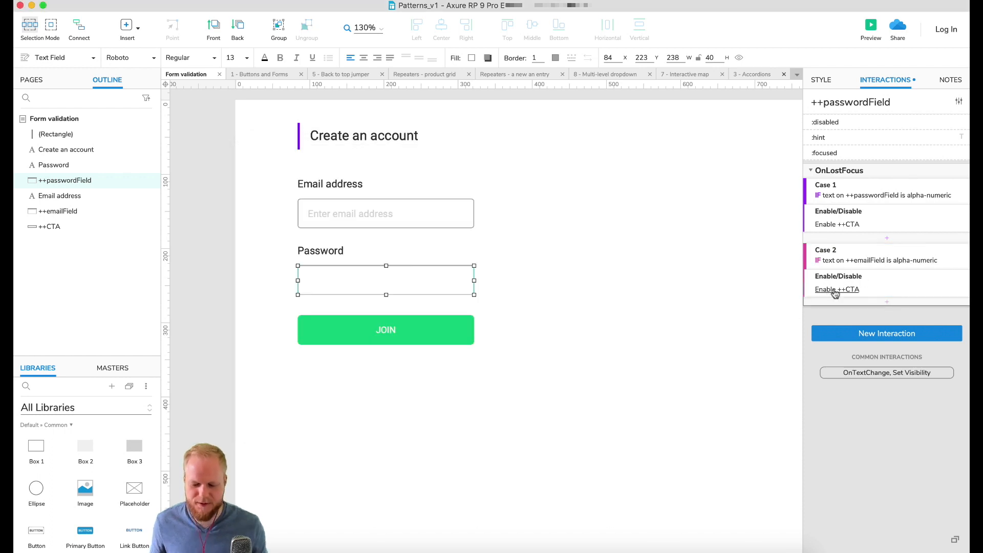
pyautogui.moveTo(845, 254)
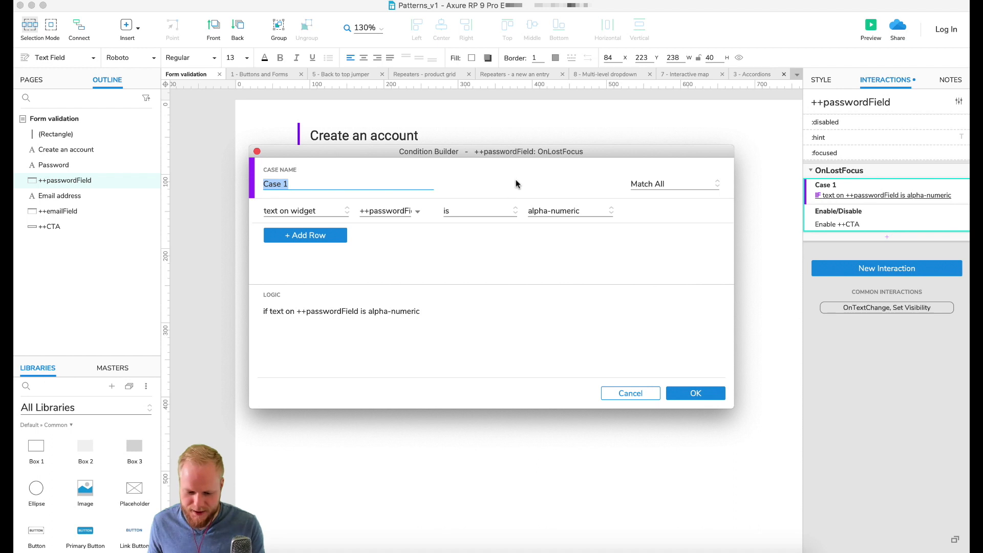
# - Add a second row to Case 1 requiring ++emailField text is alpha-numeric and confirm
pyautogui.click(305, 235)
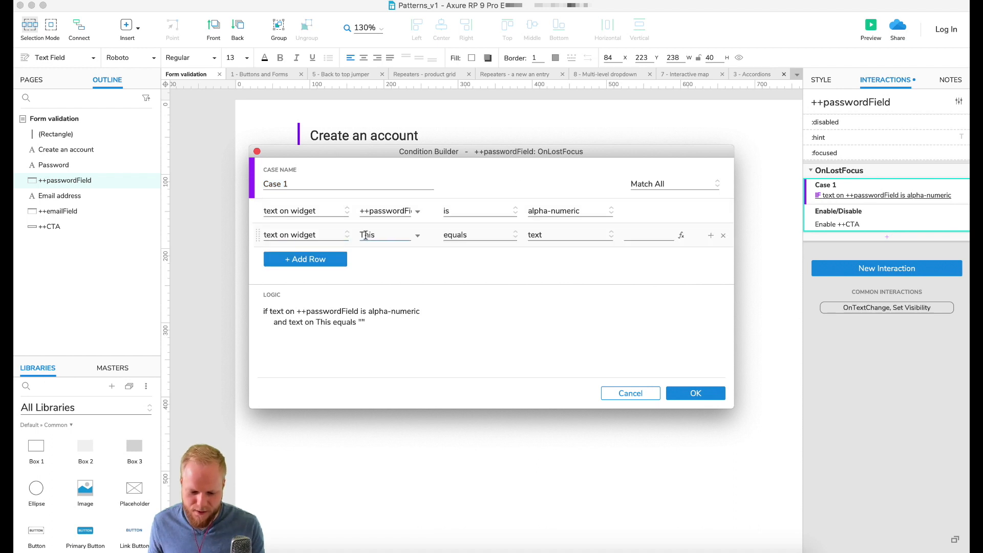
pyautogui.click(390, 235)
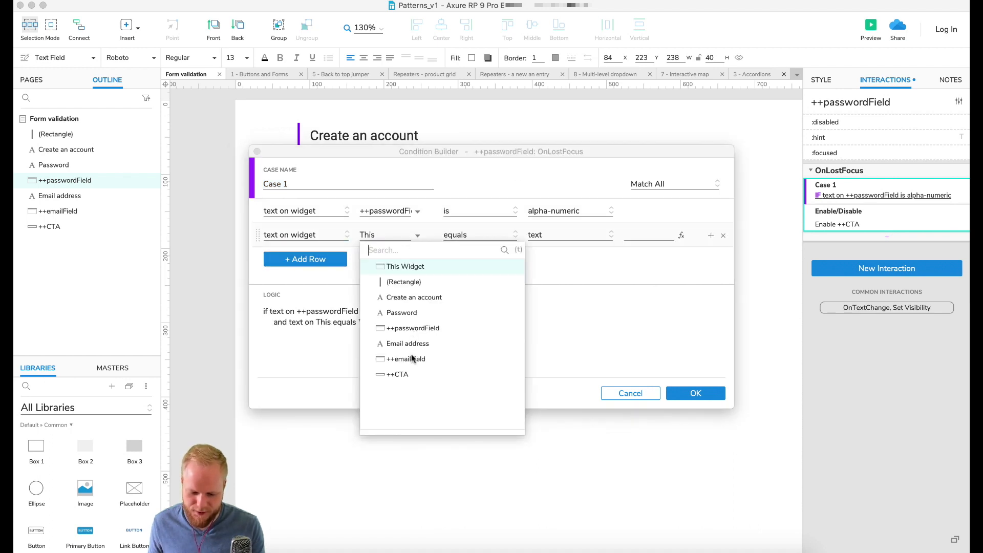
pyautogui.click(408, 358)
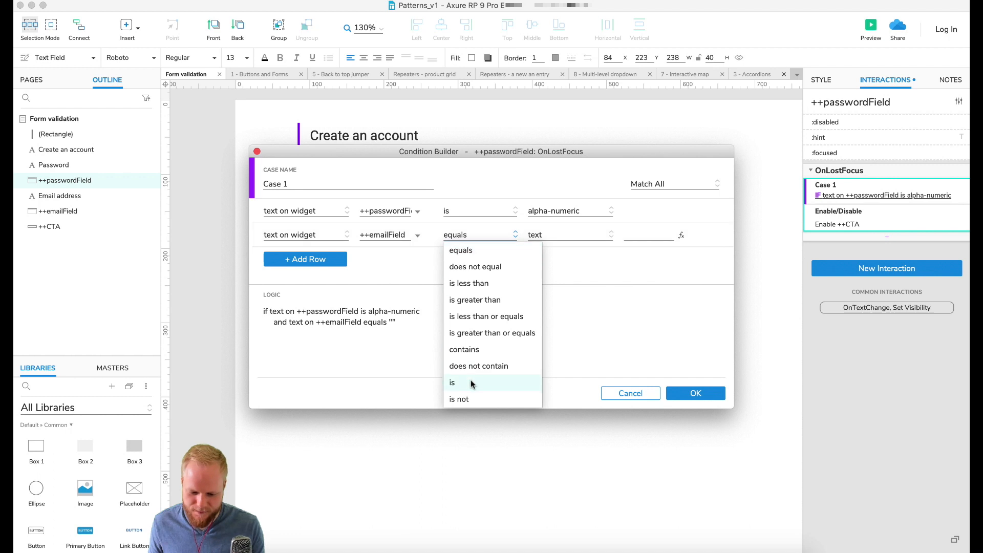
pyautogui.click(452, 382)
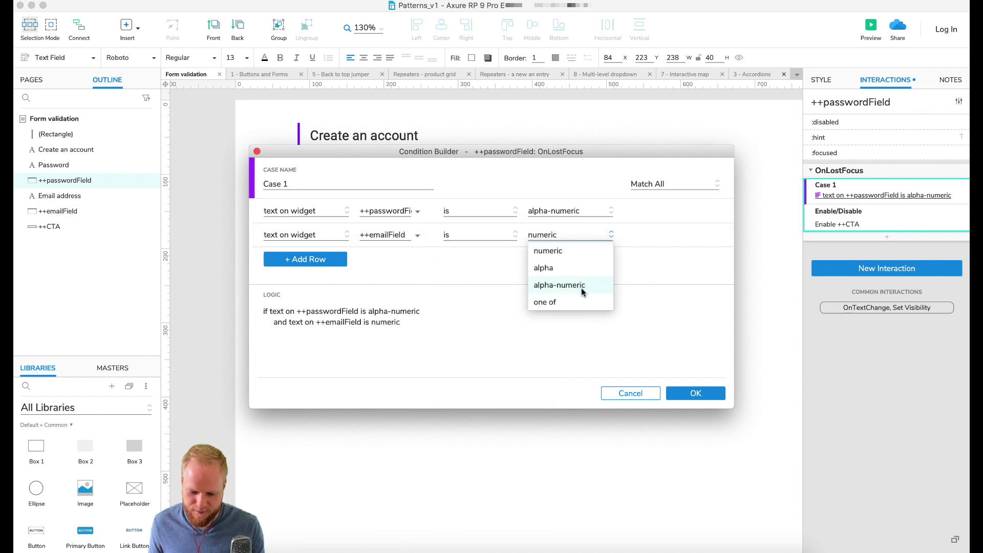
pyautogui.click(559, 285)
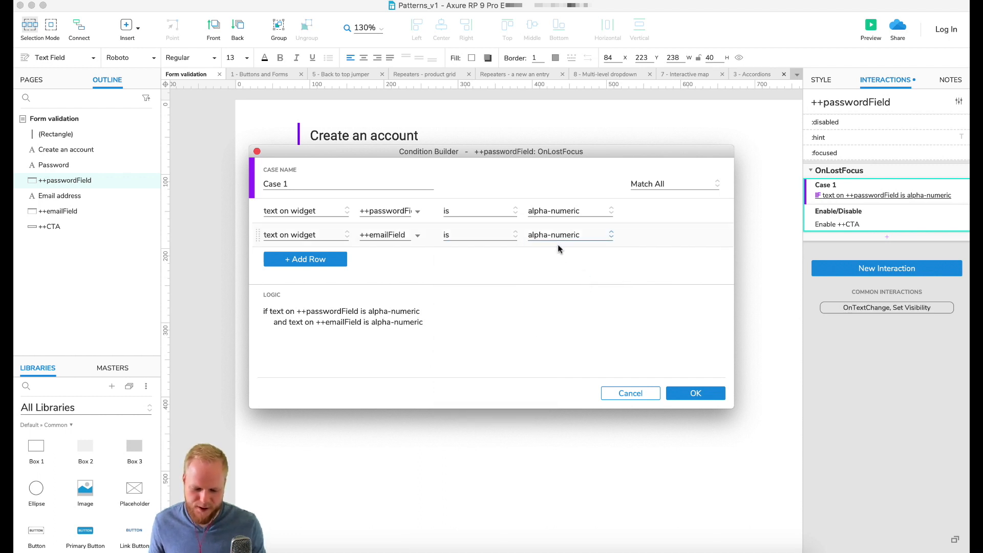
pyautogui.click(568, 234)
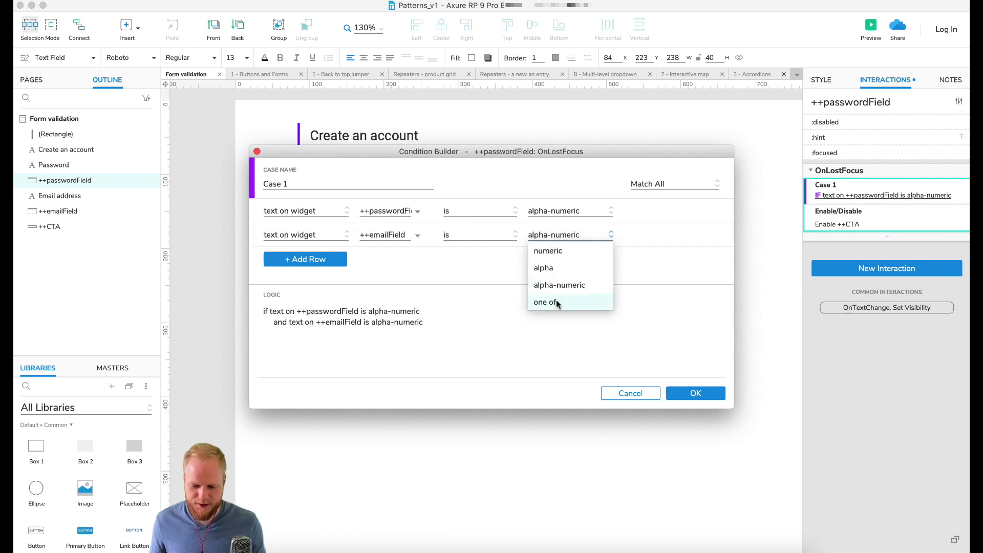
pyautogui.moveTo(551, 301)
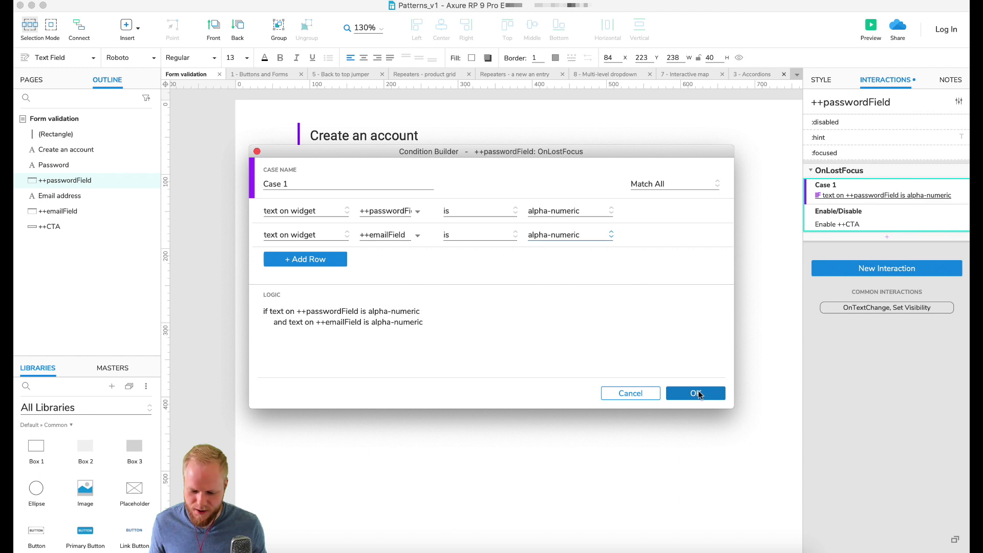
pyautogui.click(694, 393)
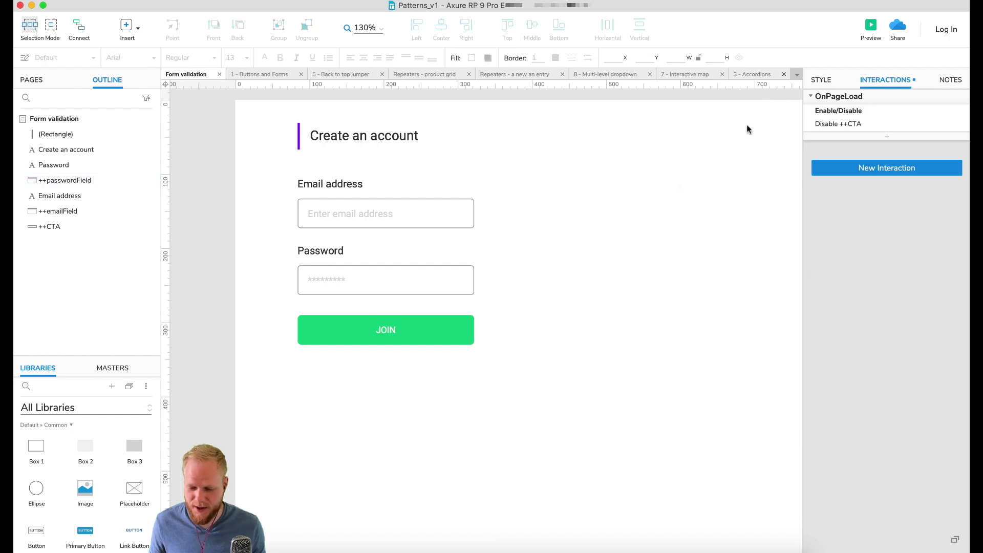
# - Enter 'sdghajgdghas' as email and 'password' as password, then confirm JOIN is clickable
pyautogui.click(870, 24)
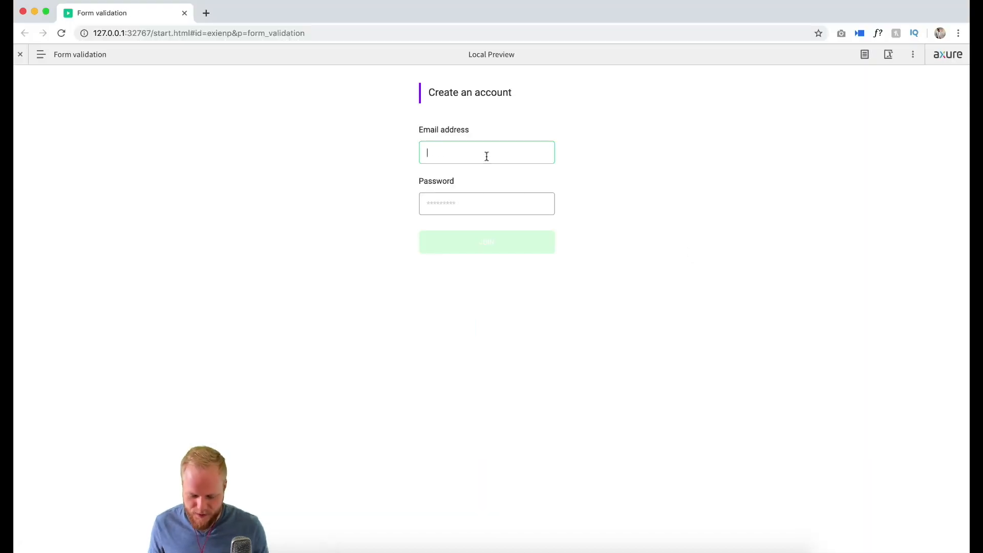
pyautogui.write('sdghajgdghas')
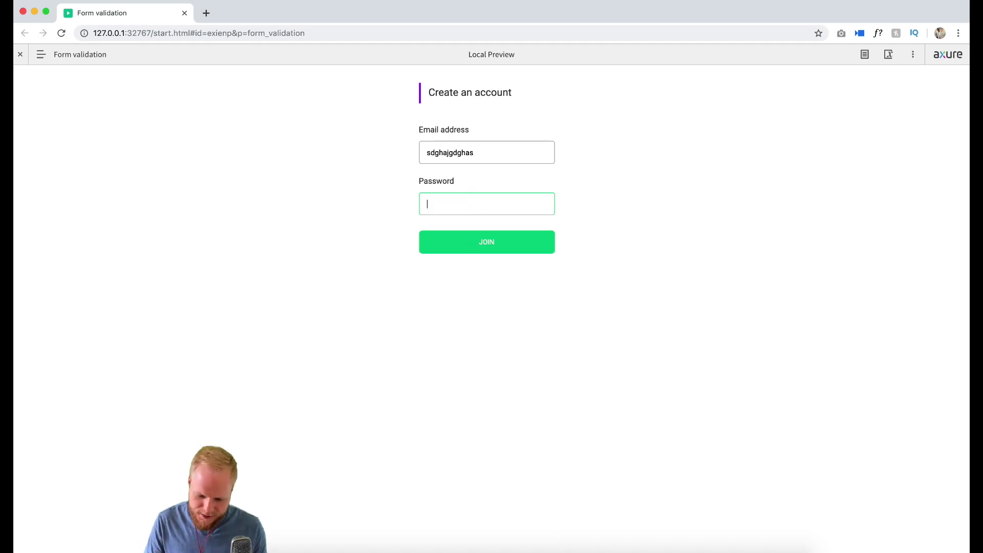
pyautogui.write('password')
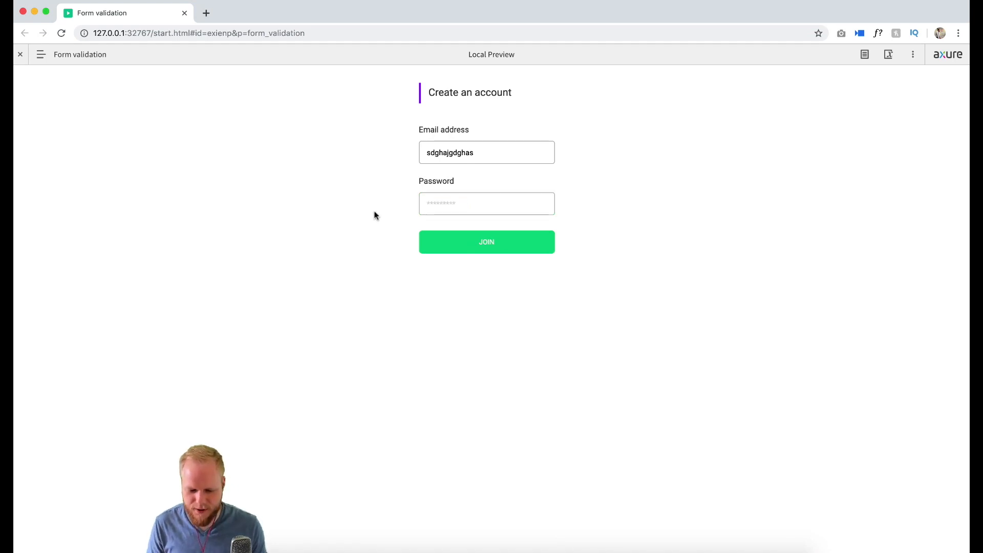
pyautogui.moveTo(467, 263)
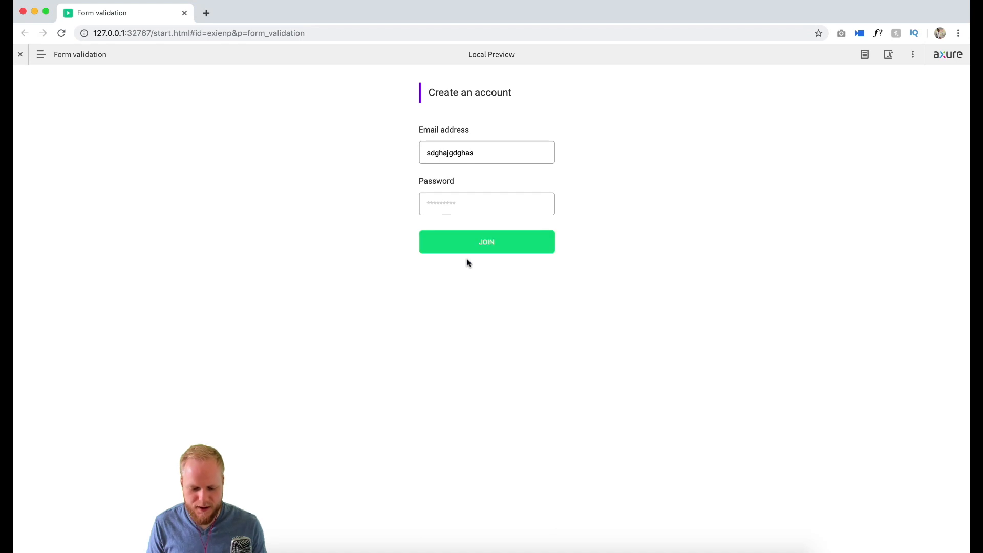
pyautogui.moveTo(490, 241)
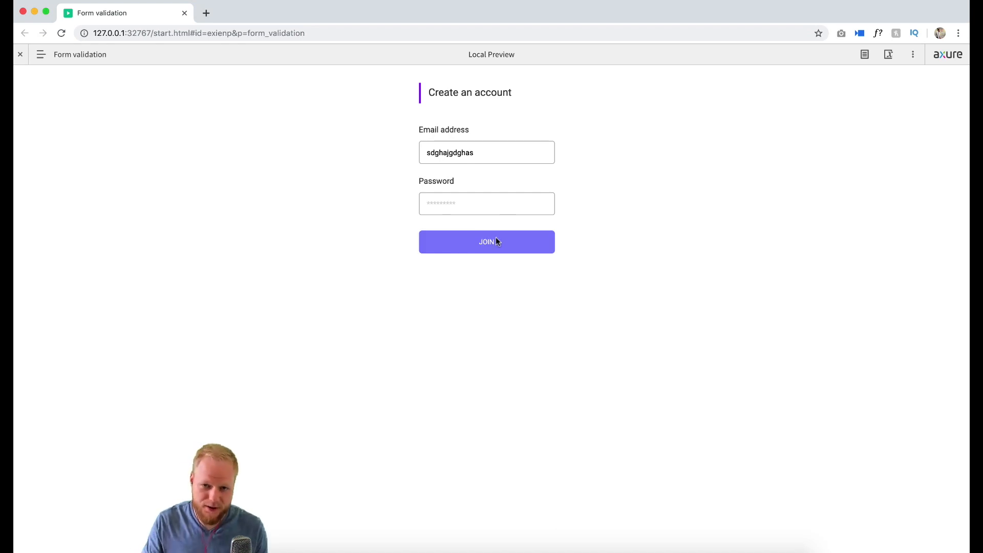
pyautogui.click(486, 242)
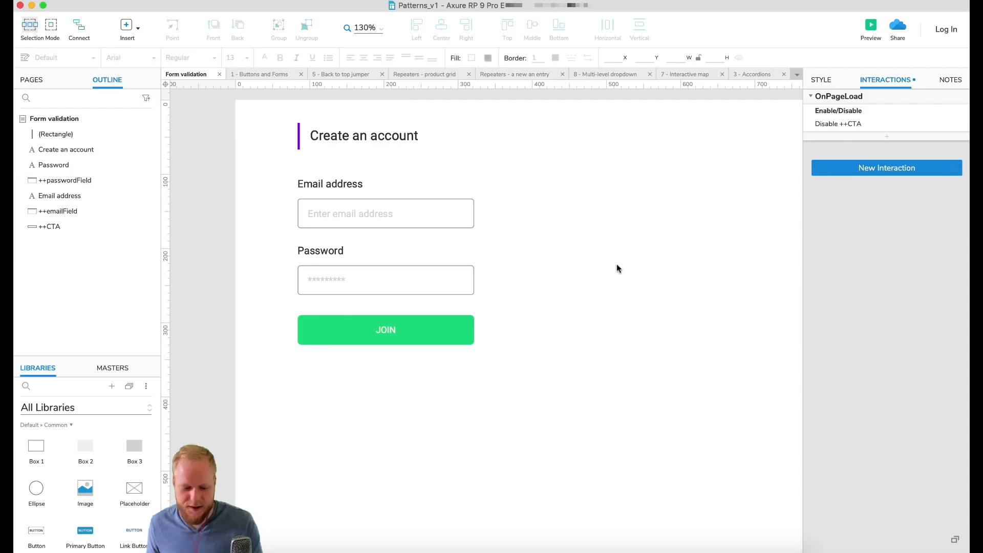
# - Add a condition-free ELSE IF true case under ++passwordField's OnLostFocus, enabling ++CTA for now
pyautogui.click(386, 280)
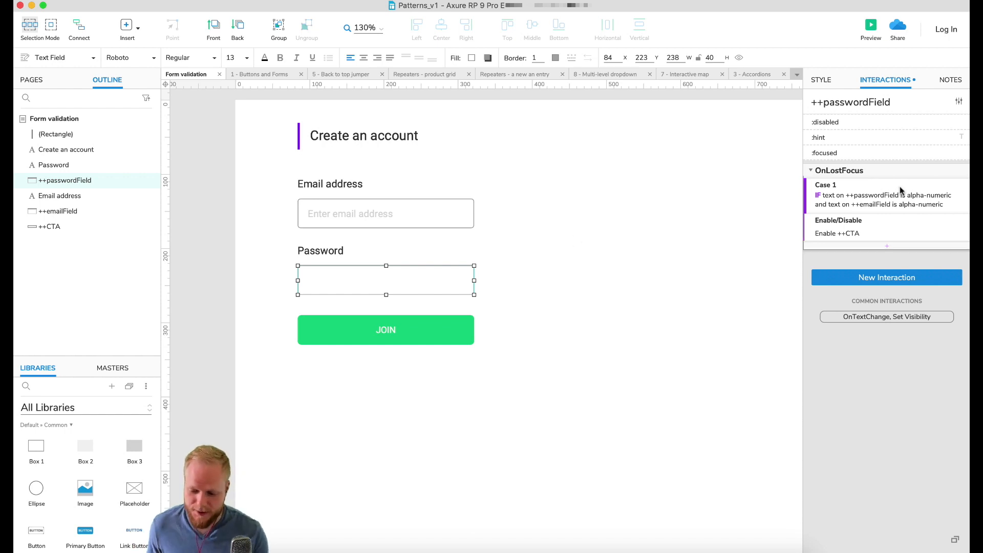
pyautogui.click(885, 247)
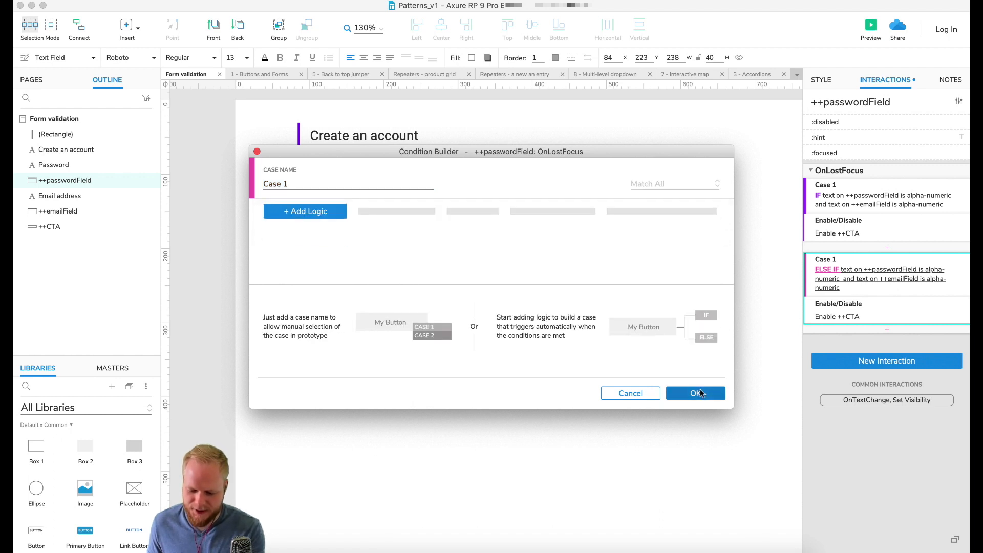
pyautogui.click(694, 393)
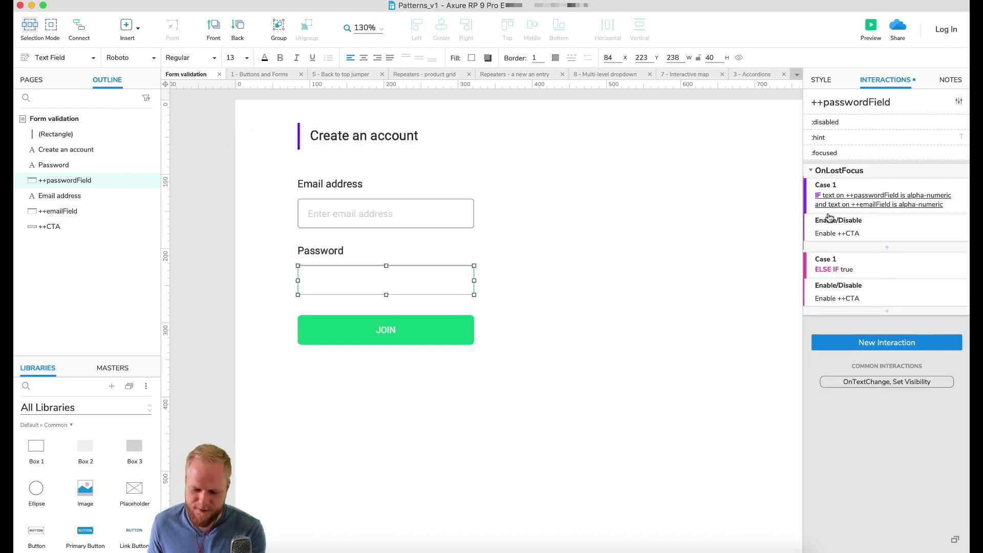
# - Switch the else case's action to Disable ++CTA and launch the browser preview
pyautogui.click(826, 259)
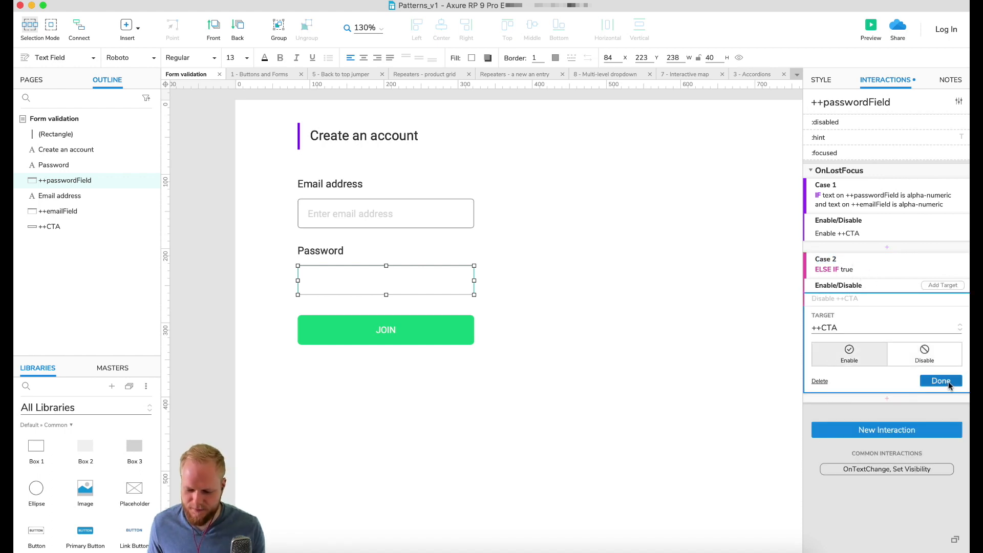
pyautogui.click(941, 381)
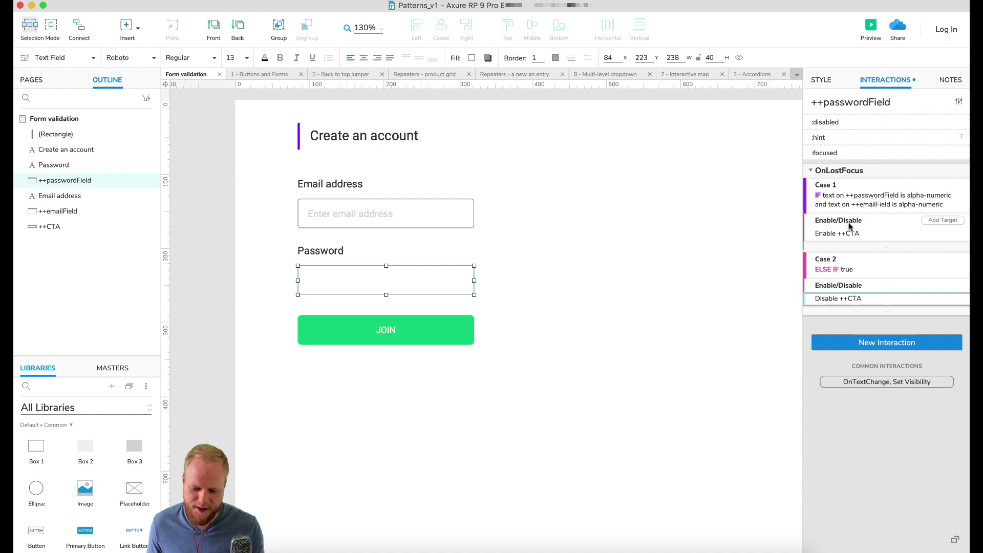
pyautogui.moveTo(854, 327)
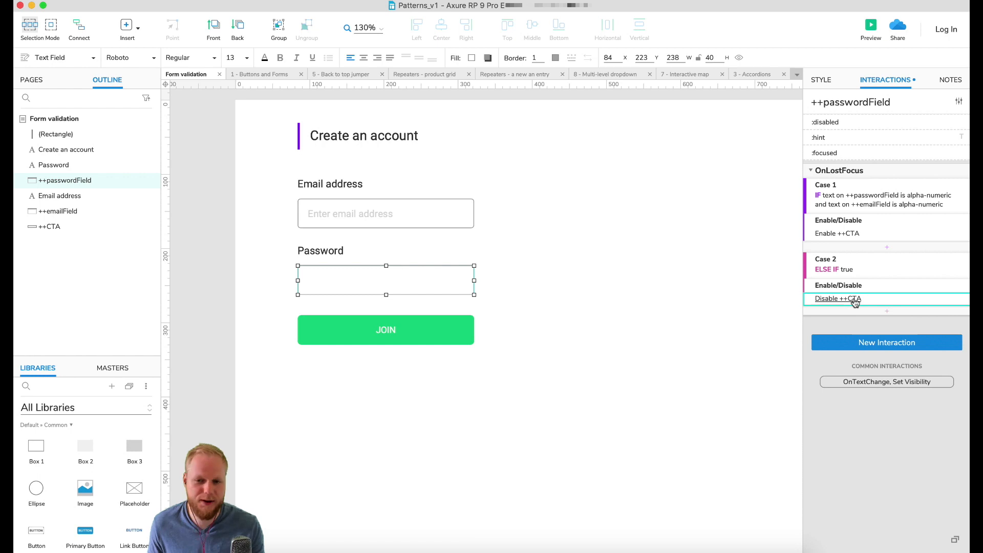
pyautogui.click(871, 24)
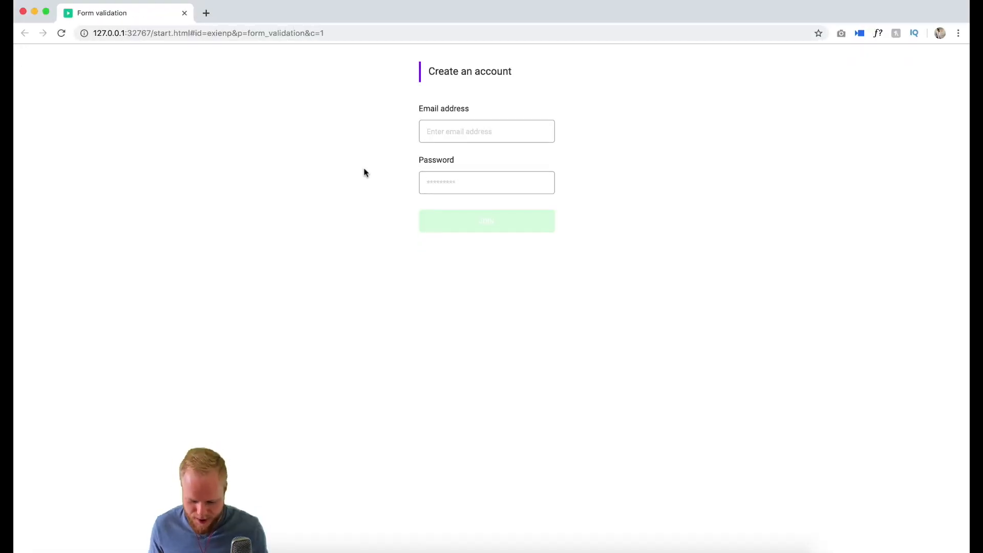
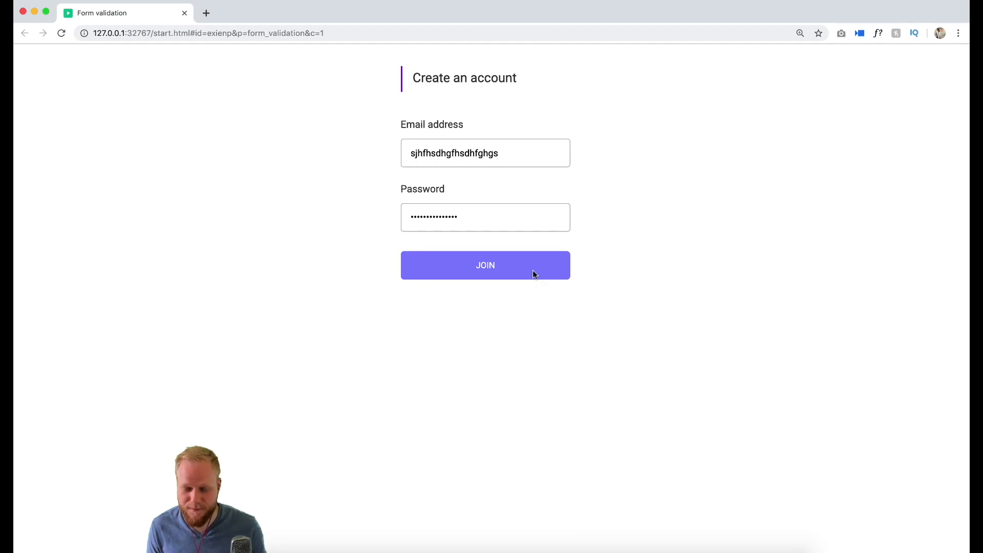
# - Enter 'sjhfhsdhgfhsd' in the preview, confirm JOIN enables, then reselect the password field in Axure
pyautogui.click(485, 265)
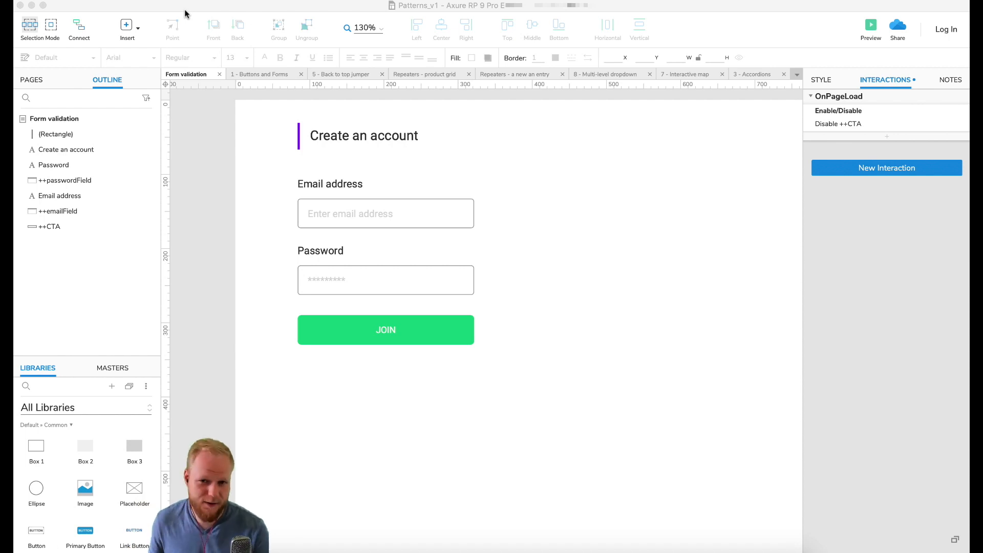
pyautogui.click(386, 280)
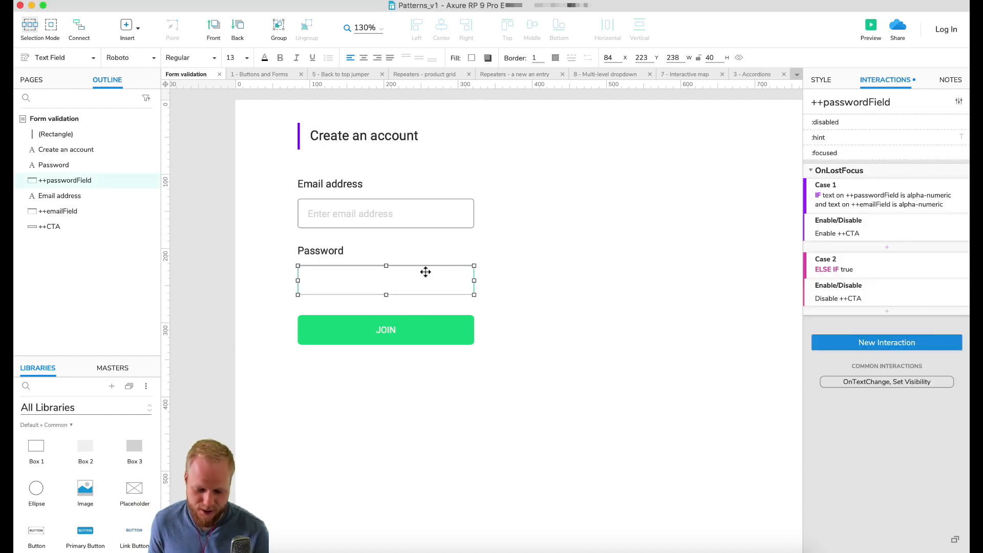